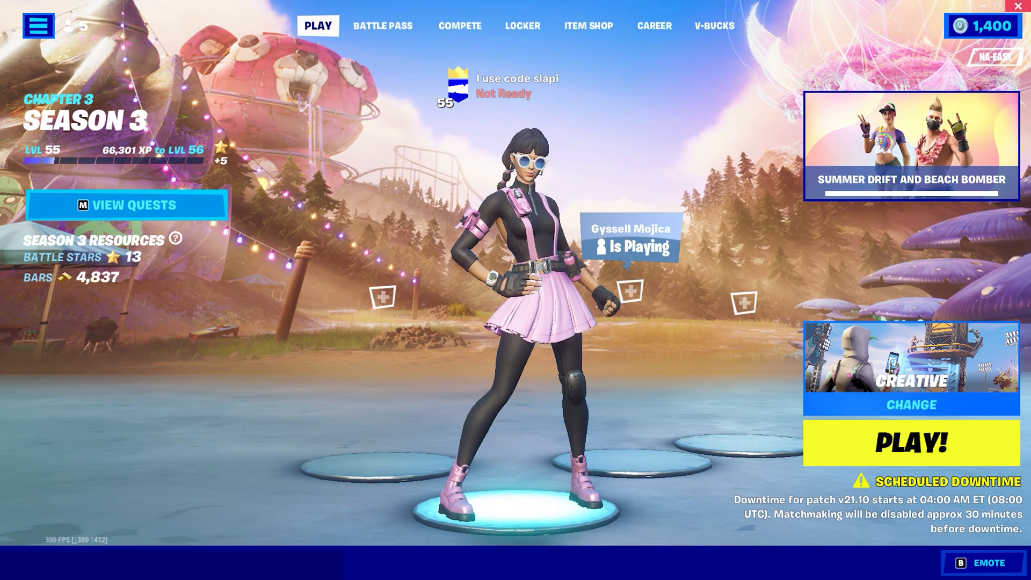
- Apply creator code slapi via Support-a-Creator in the item shop, then return to the lobby
click(588, 26)
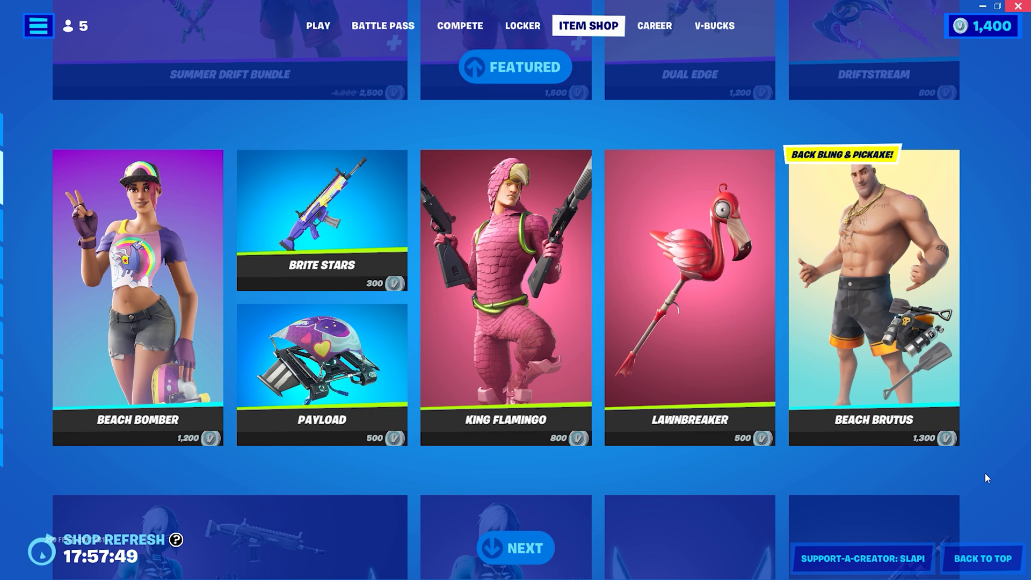
click(863, 559)
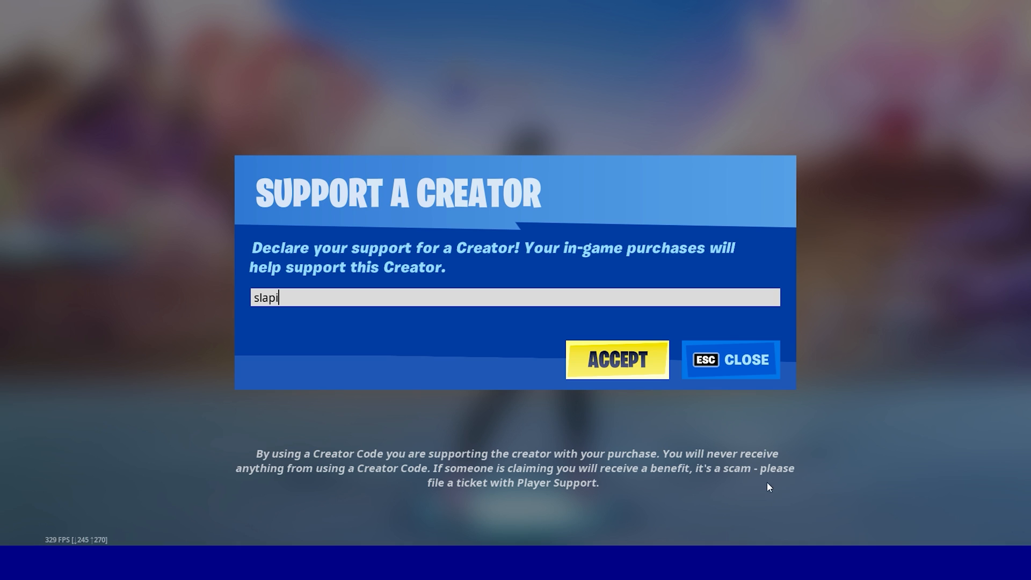
click(617, 361)
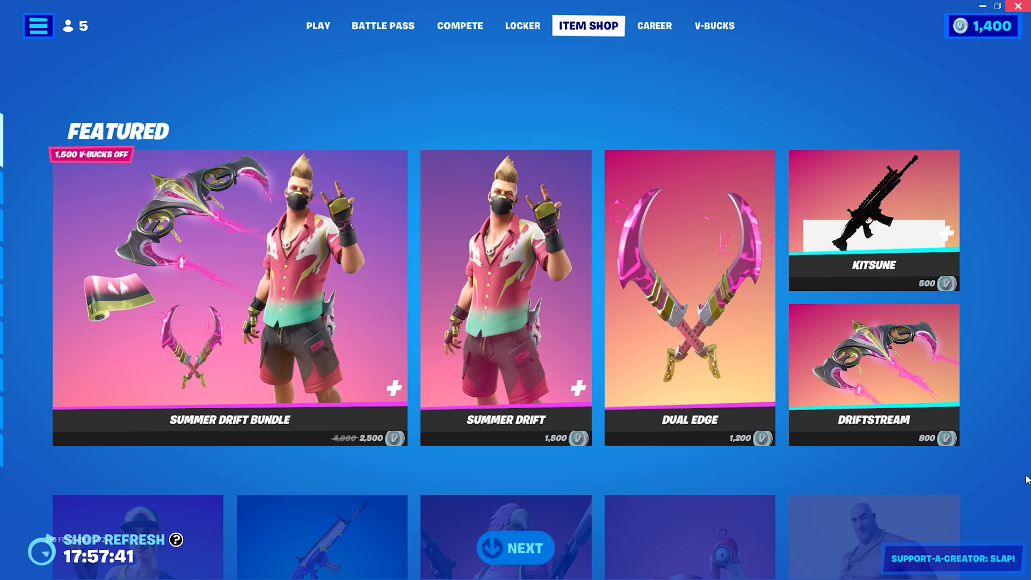
click(316, 26)
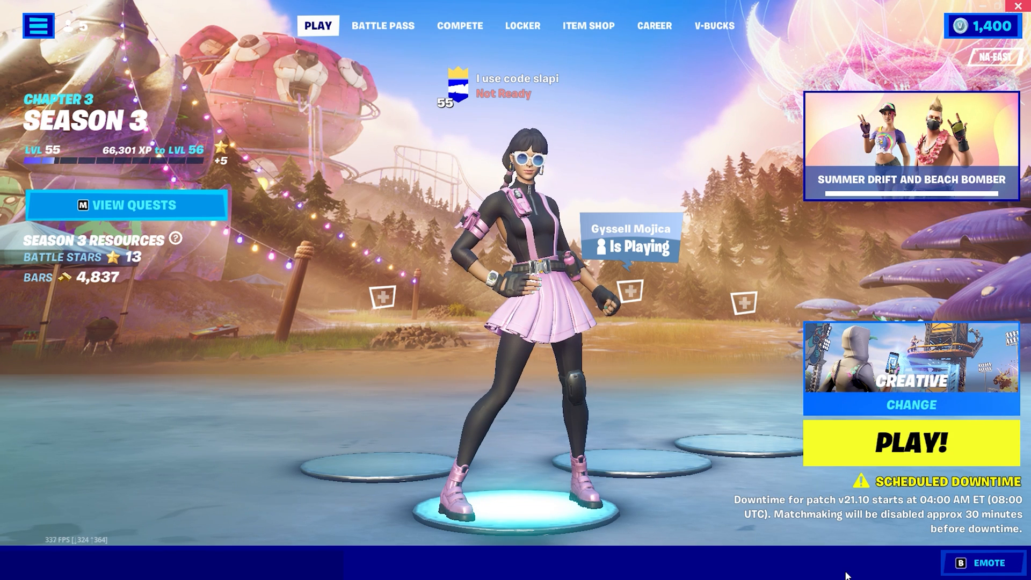
mouse_move(848, 534)
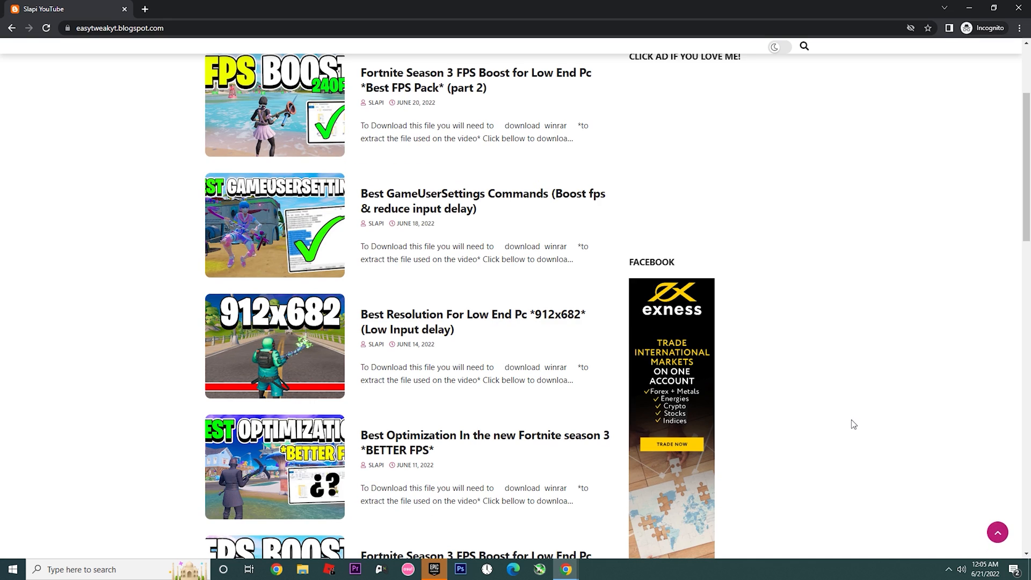
- Open the 'Fortnite Season 3 FPS Boost (part 2)' post and scroll to its DOWNLOAD button
scroll(up, 3)
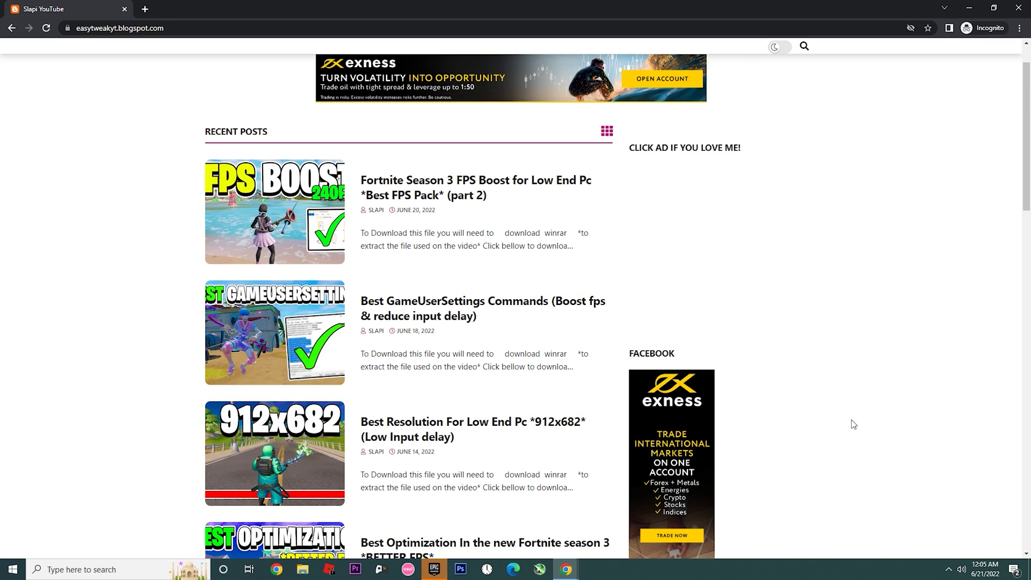
scroll(down, 3)
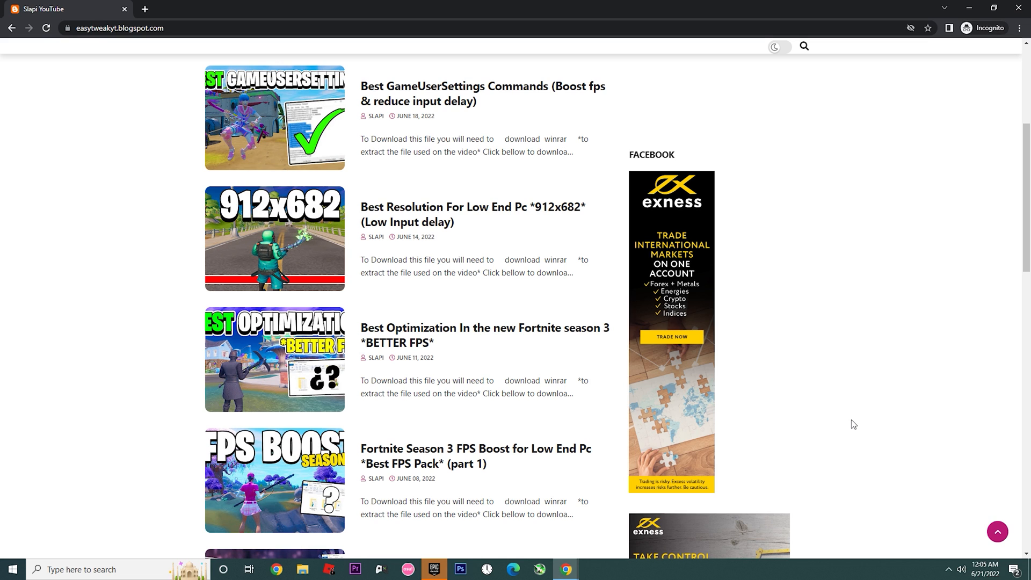
scroll(down, 3)
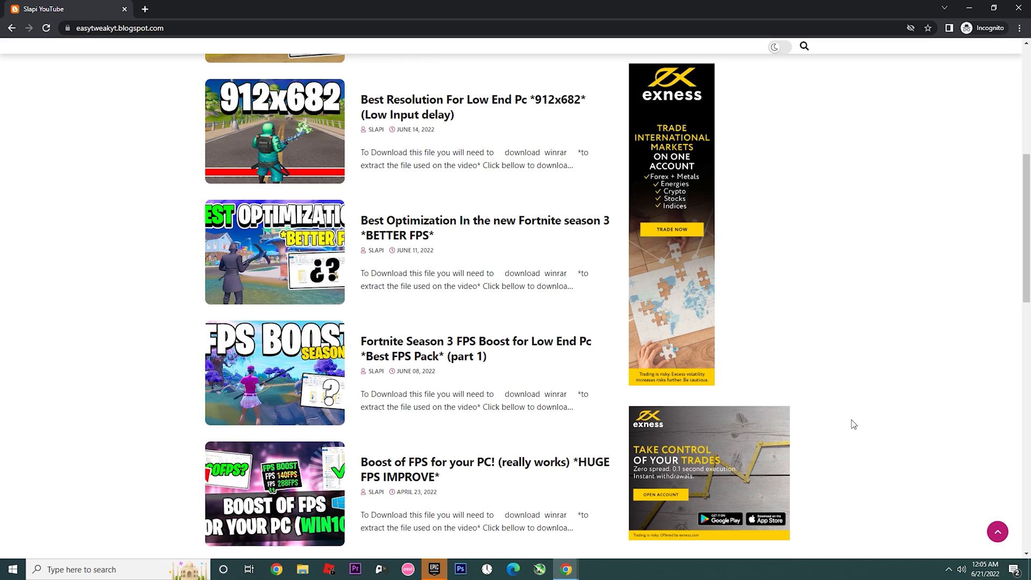
scroll(down, 3)
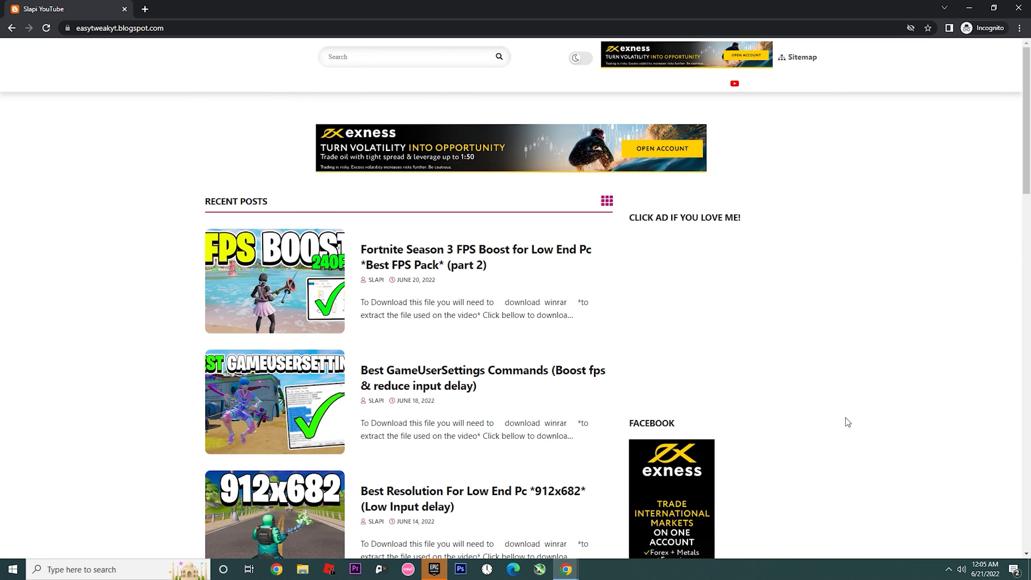
mouse_move(409, 261)
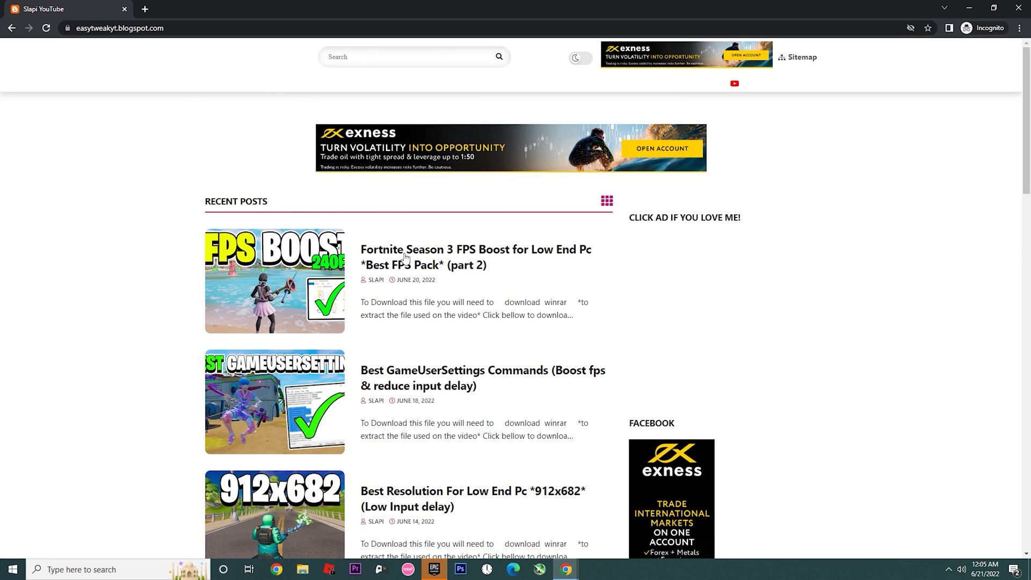
mouse_move(462, 265)
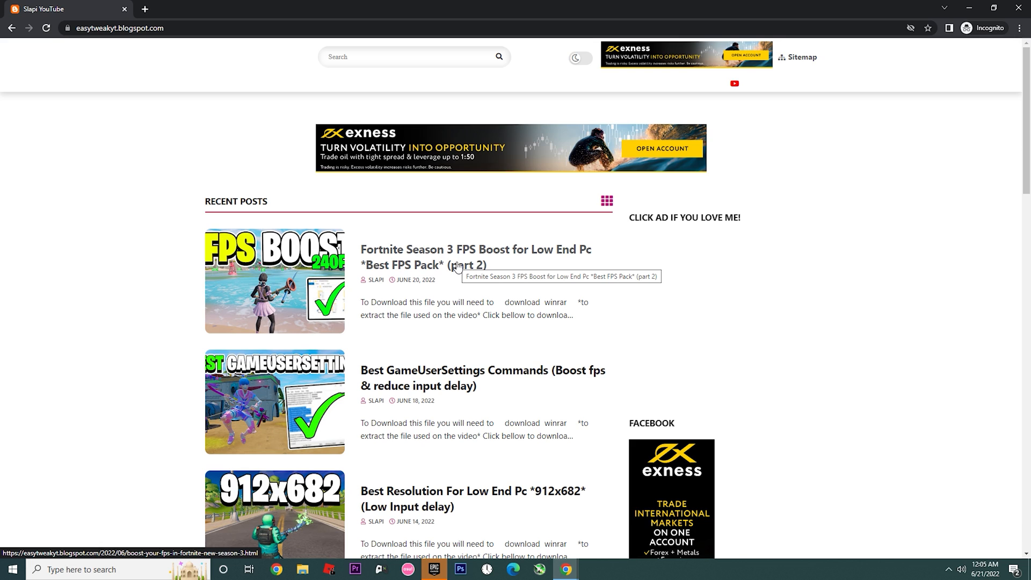
mouse_move(460, 291)
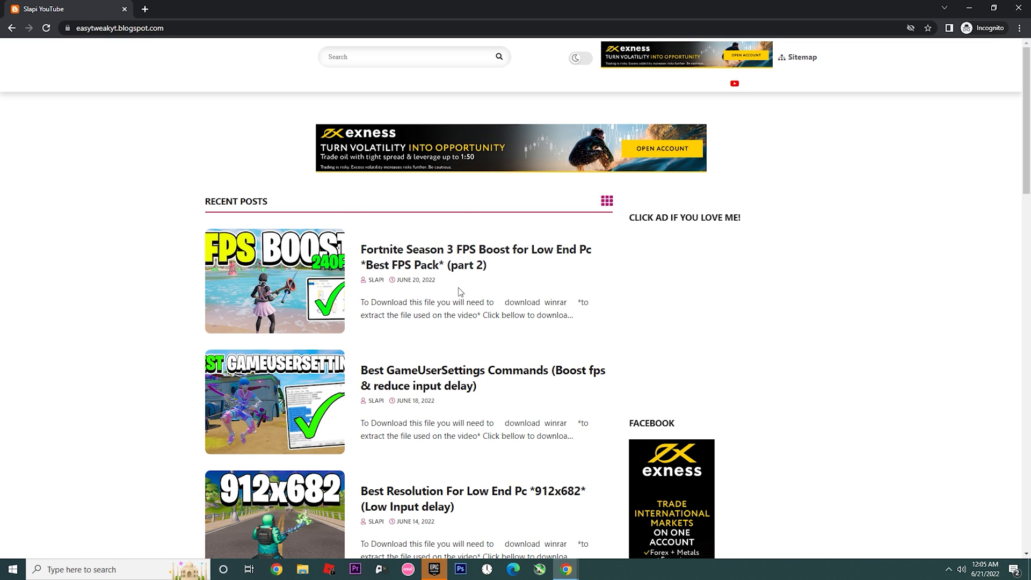
click(477, 249)
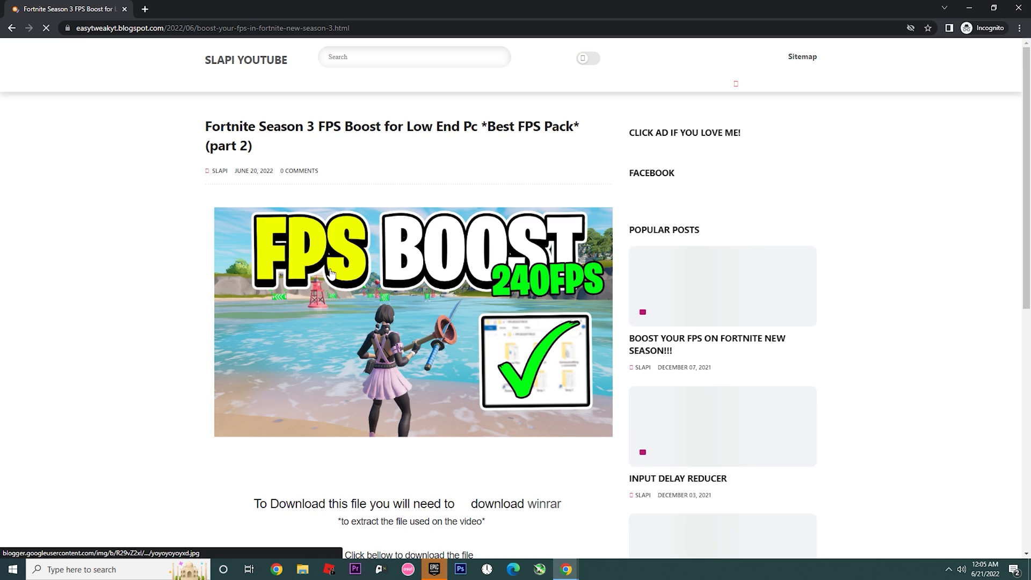
scroll(down, 3)
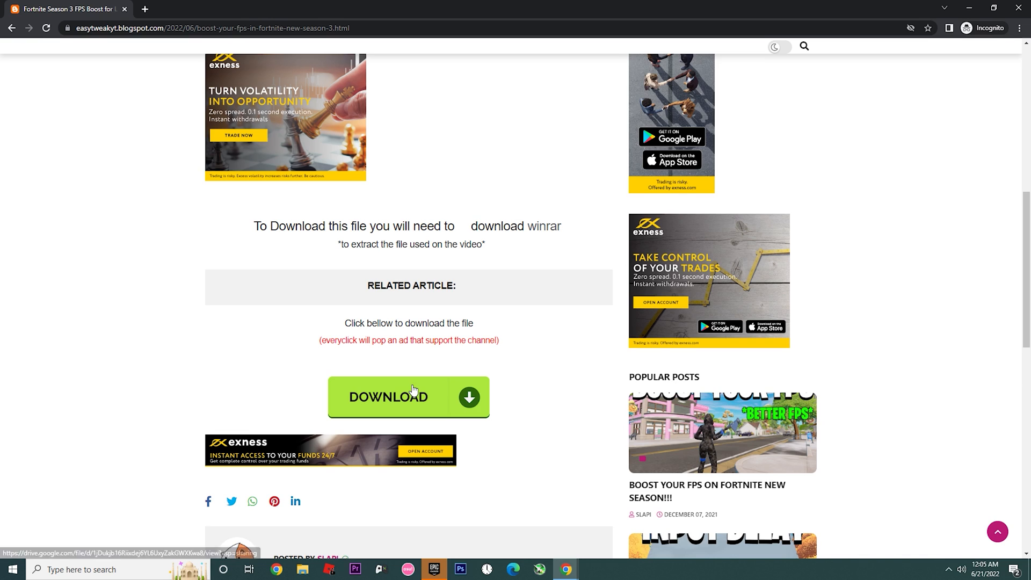
- Follow the DOWNLOAD link to the Google Drive preview of FPS BOOST PACK #2.rar
click(409, 398)
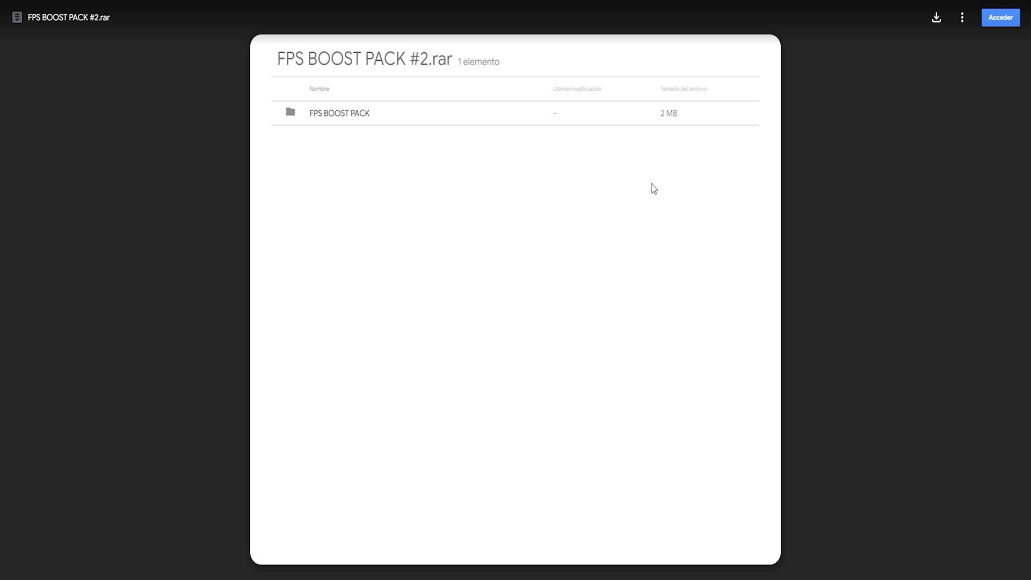
mouse_move(275, 70)
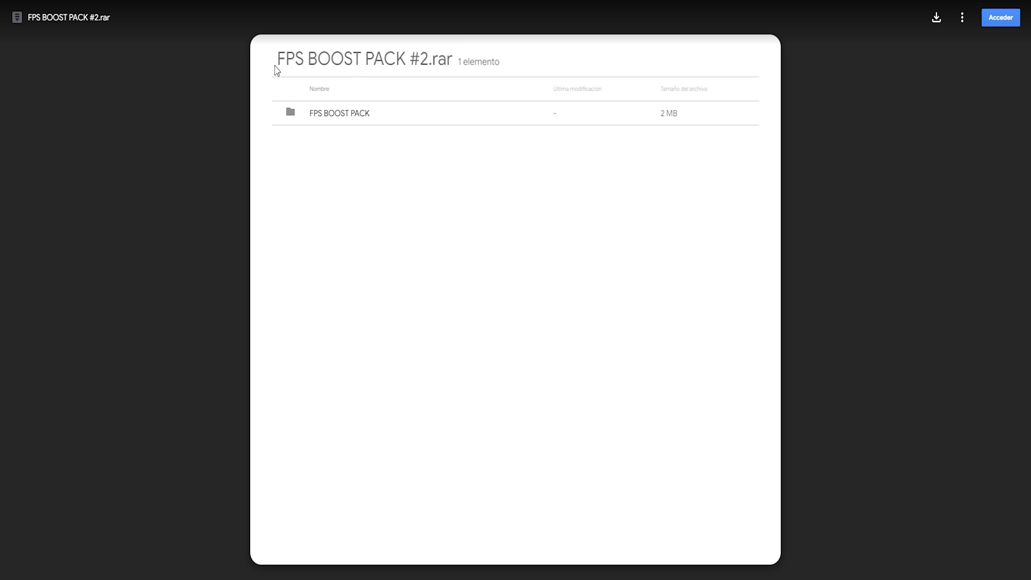
drag(276, 58, 422, 58)
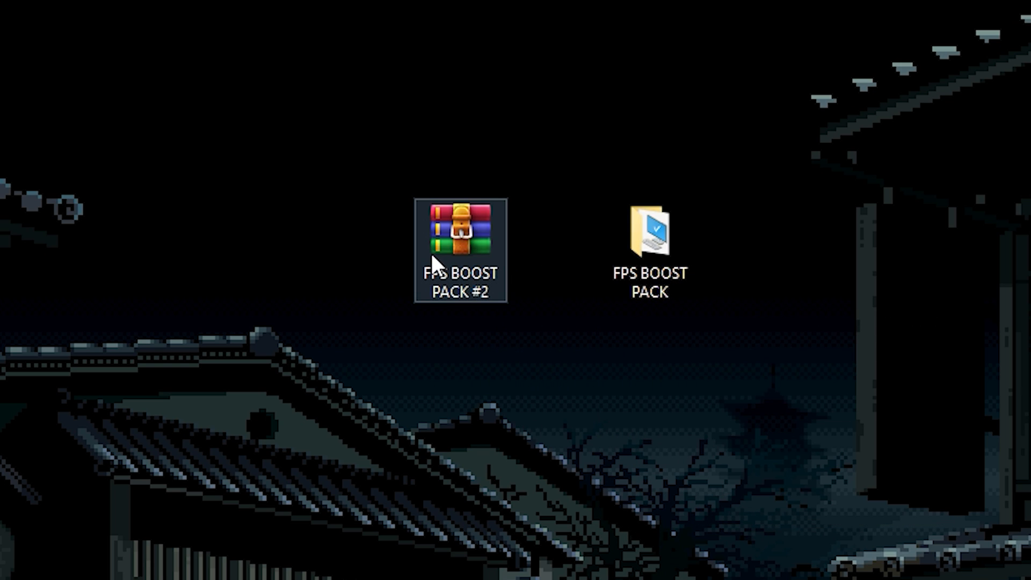
- Open the FPS BOOST PACK folder from the desktop and select the Restore Point shortcut
double_click(651, 237)
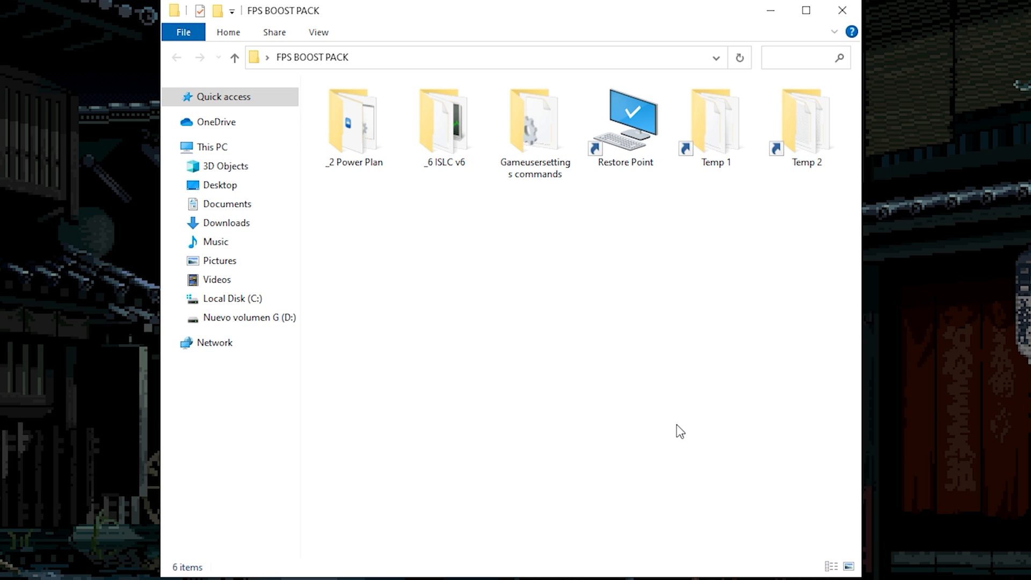
click(625, 119)
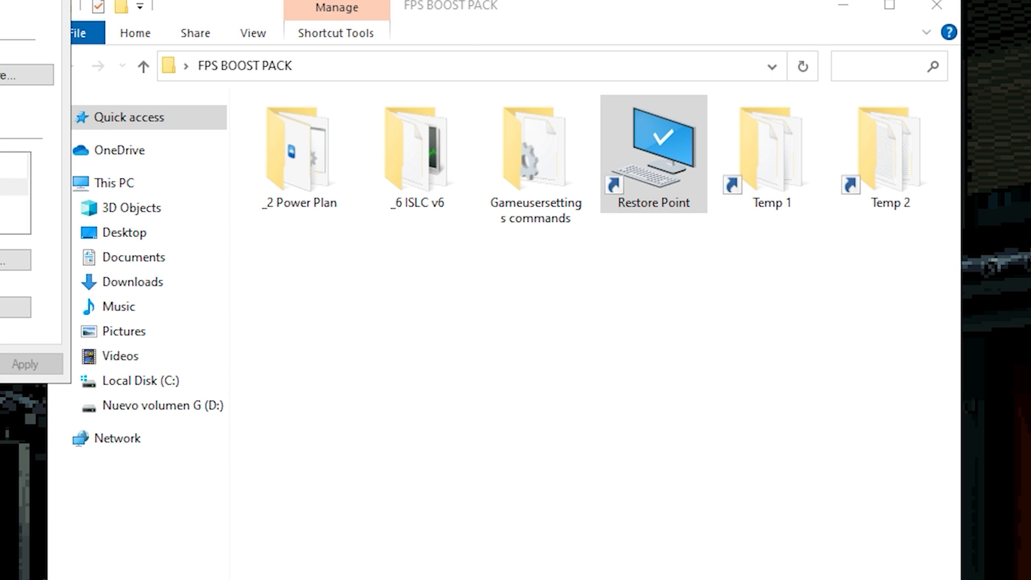
- Create a restore point named 'BOOST F' for Local Disk (C:) in System Protection
double_click(654, 145)
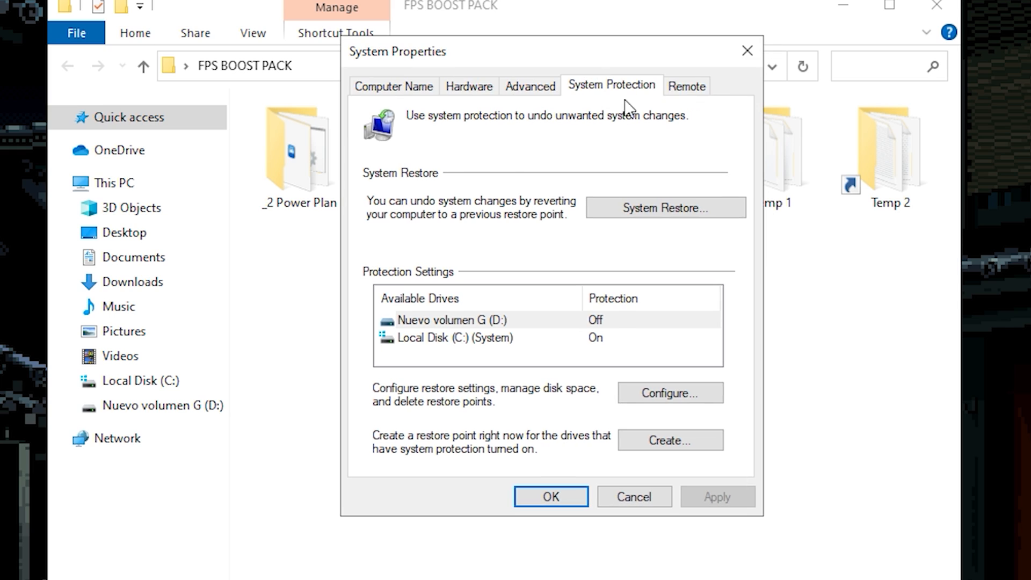
click(447, 338)
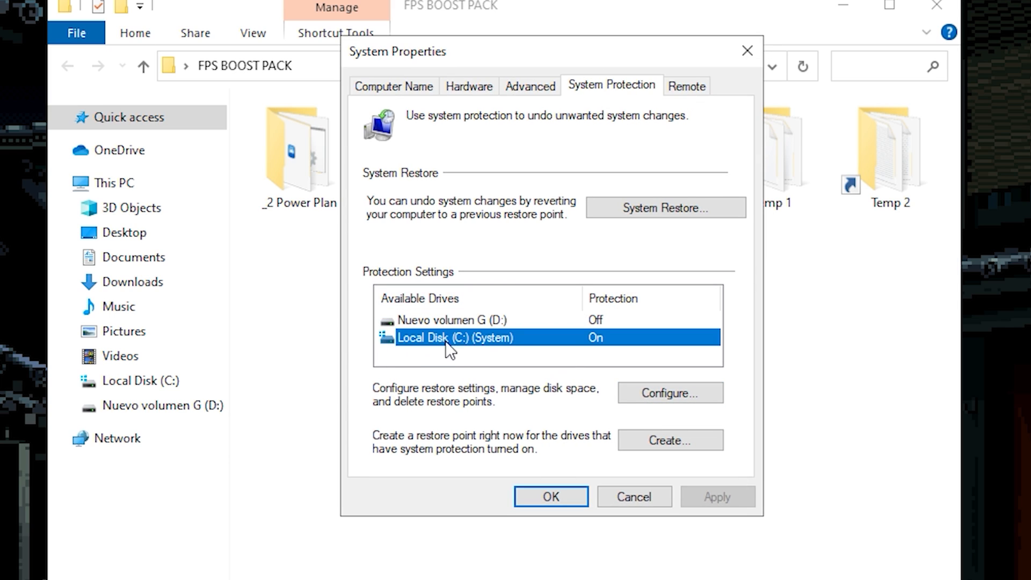
click(670, 440)
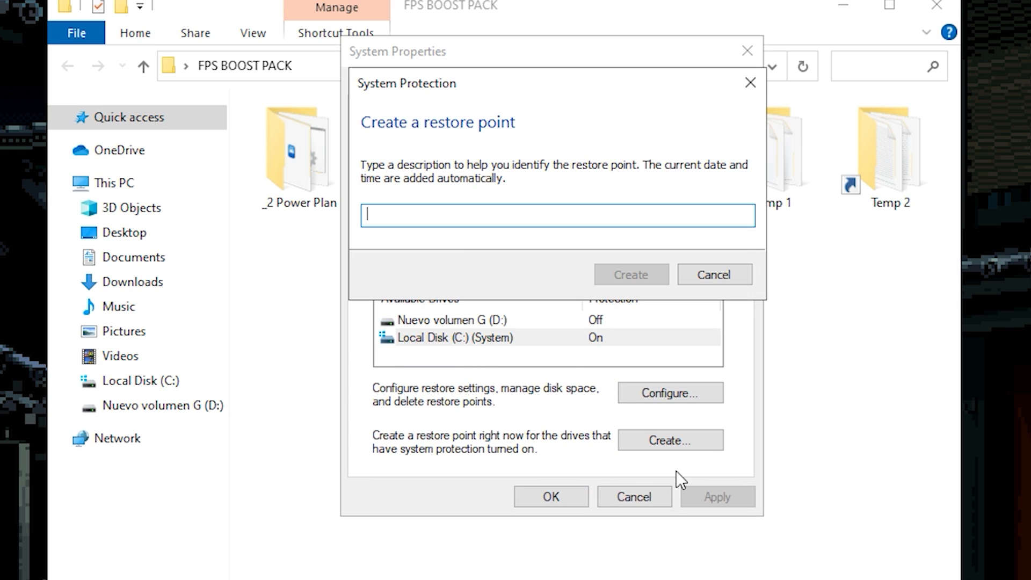
mouse_move(588, 254)
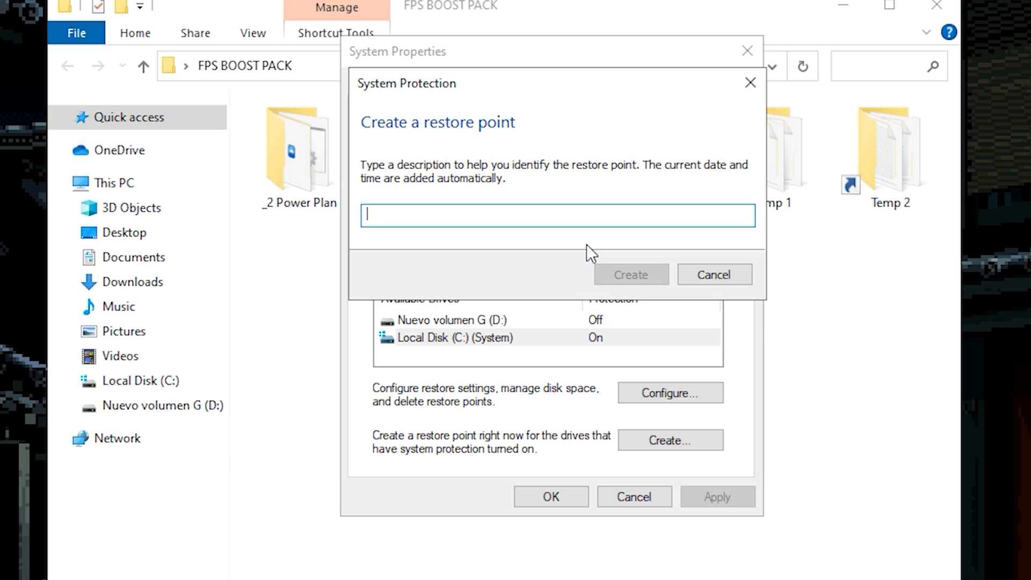
text(BOOST F)
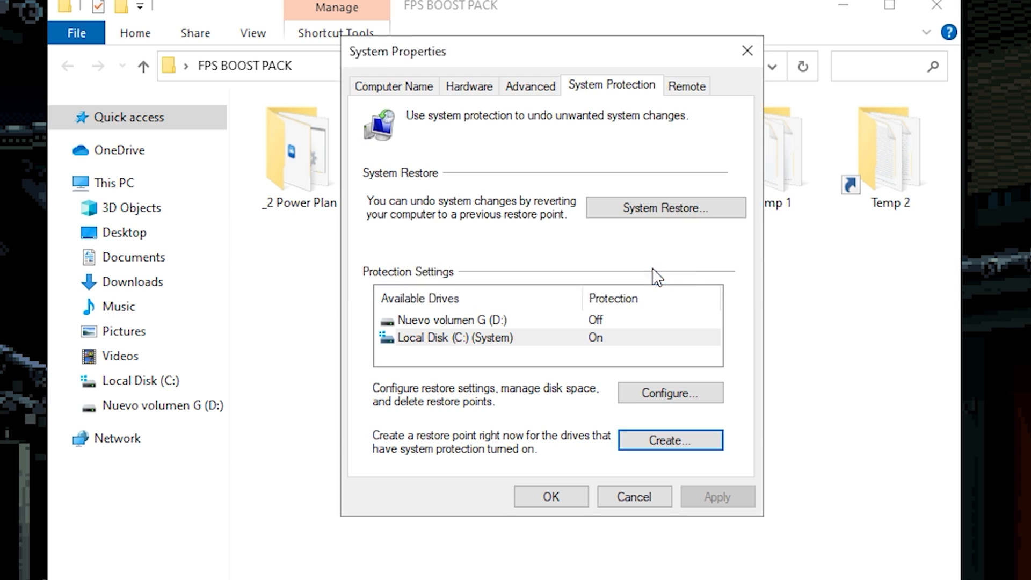
click(671, 440)
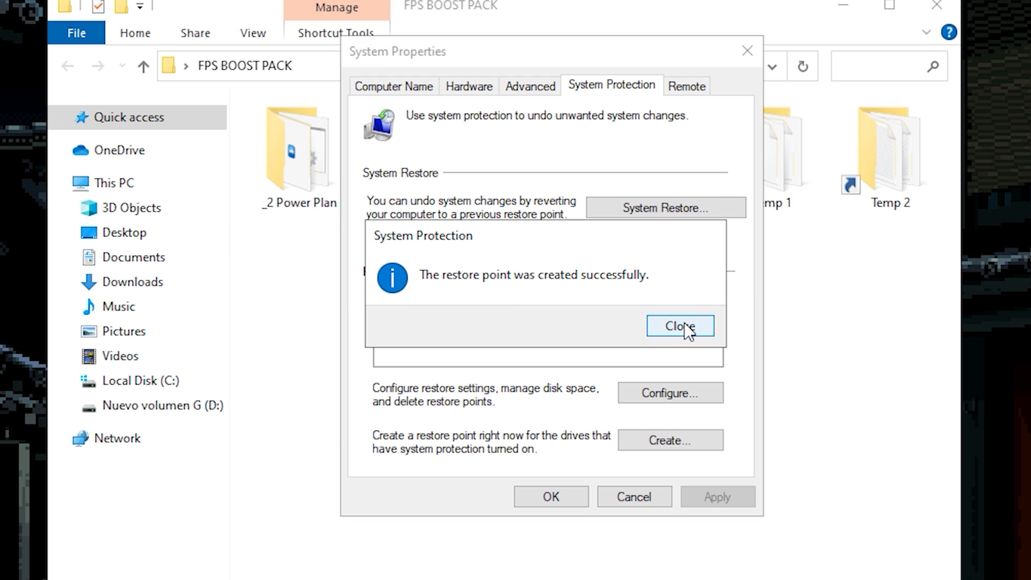
click(680, 327)
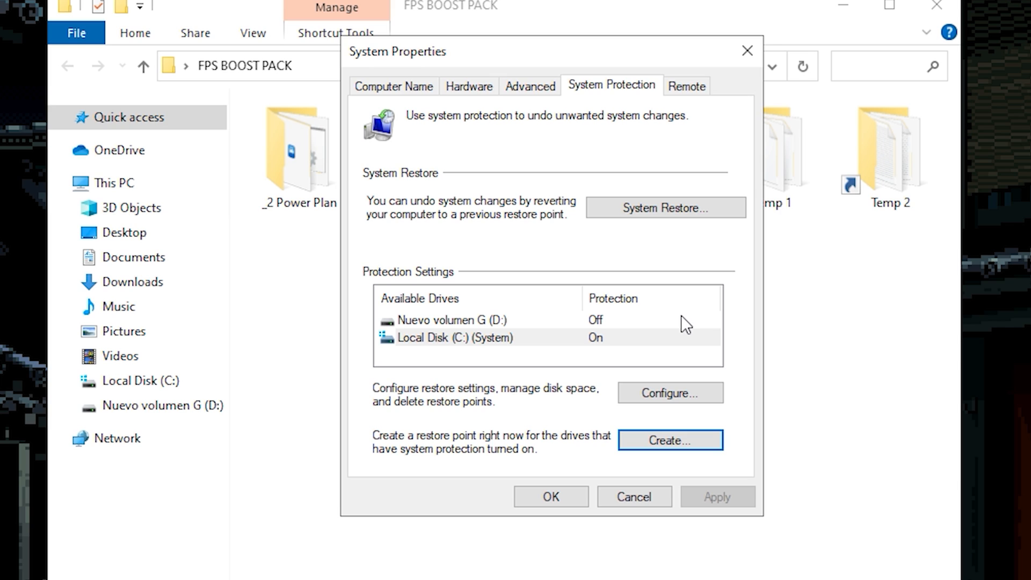
mouse_move(671, 218)
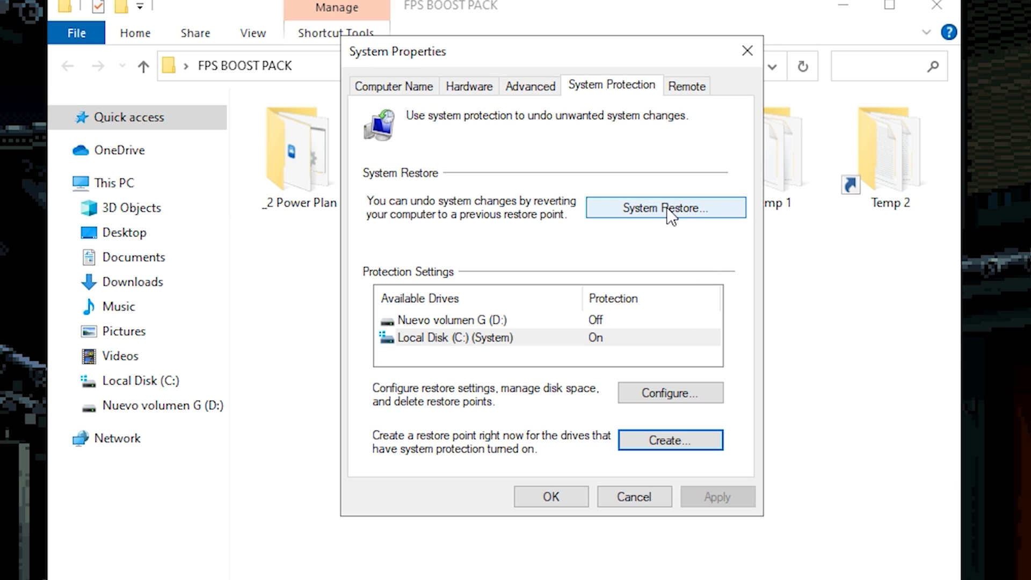
- Walk the System Restore wizard to the BOOST FPS #2 confirmation warning, then decline and exit
click(666, 208)
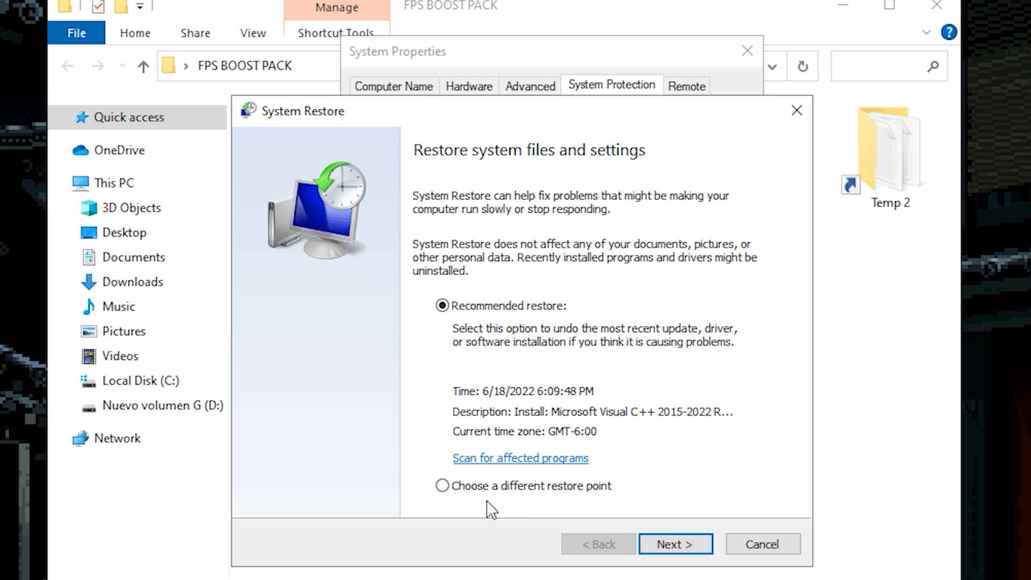
click(440, 486)
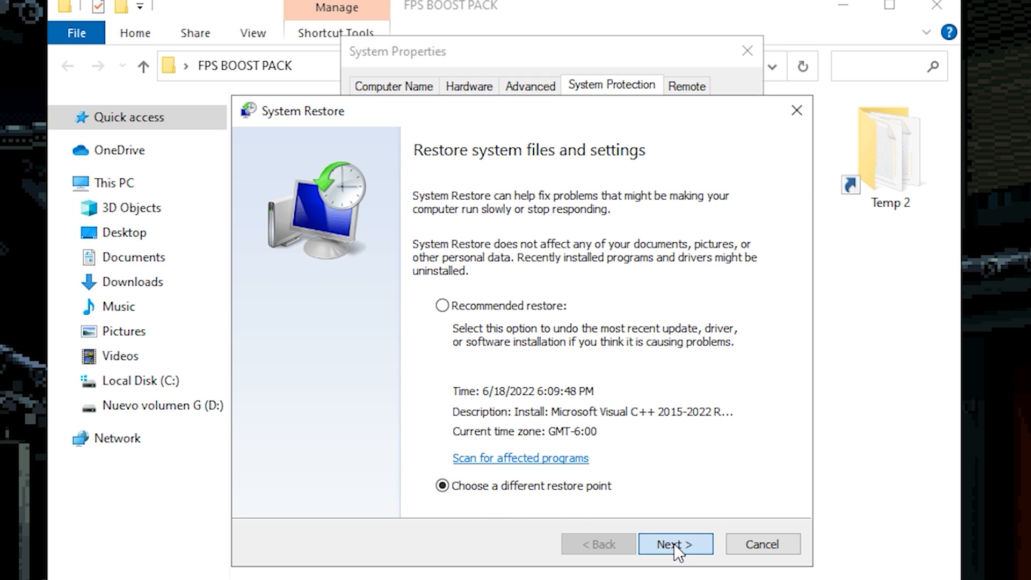
click(675, 544)
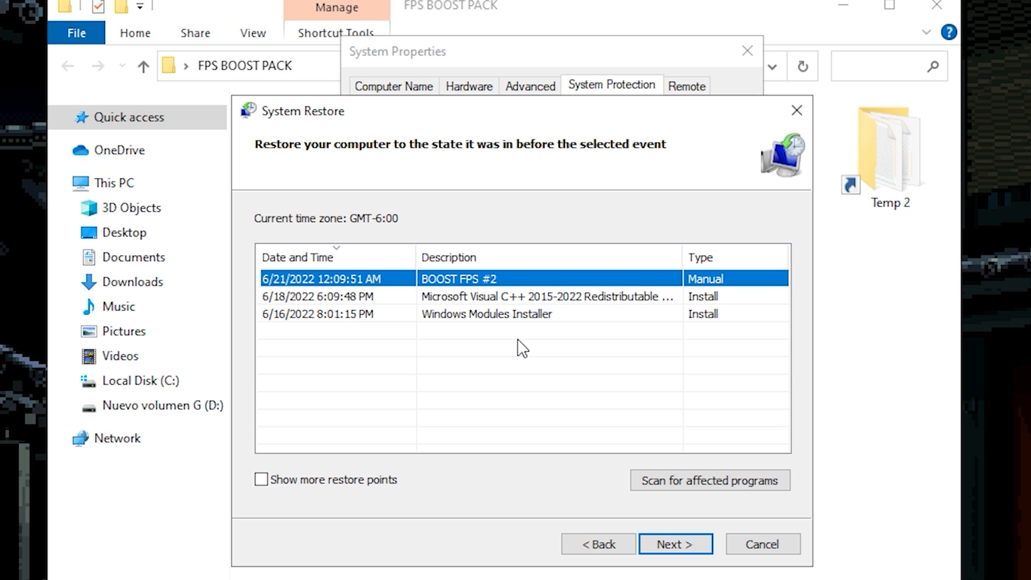
mouse_move(571, 297)
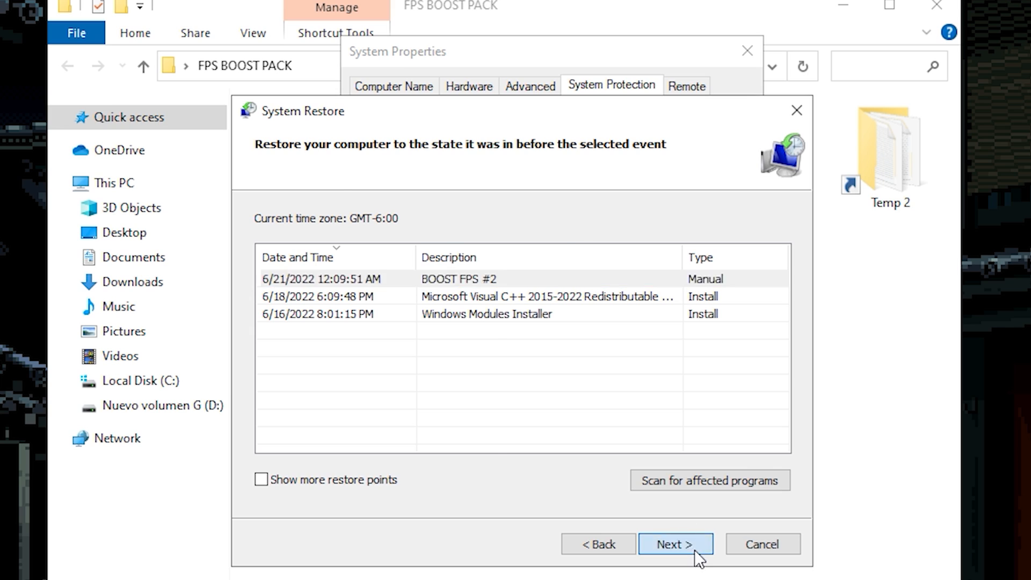
click(674, 544)
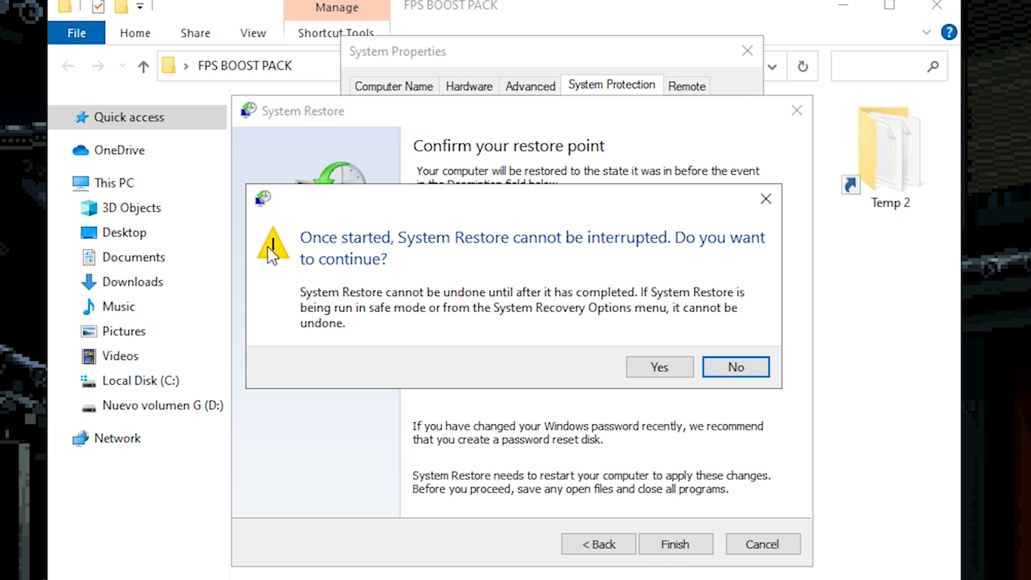
mouse_move(360, 274)
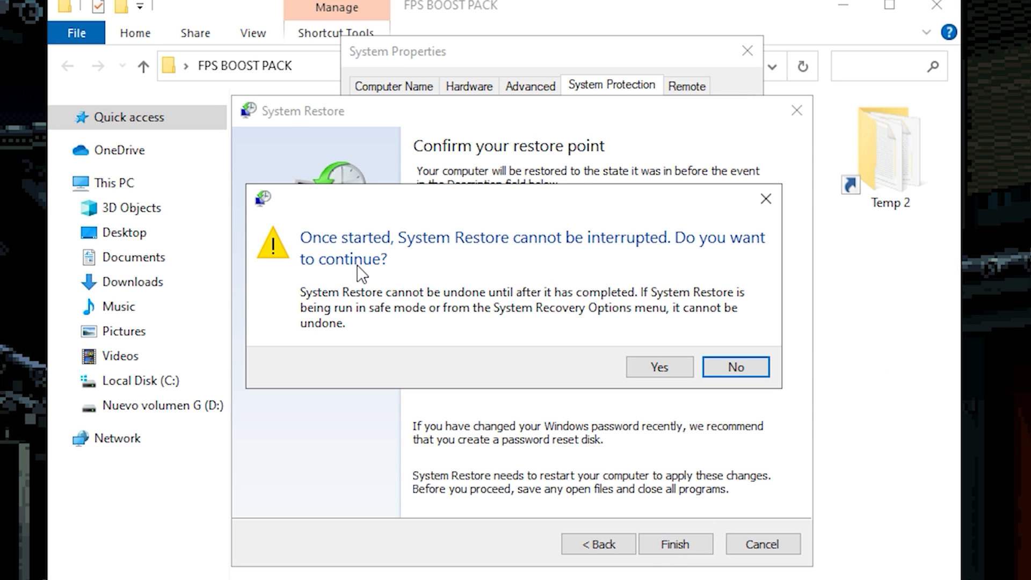
mouse_move(445, 389)
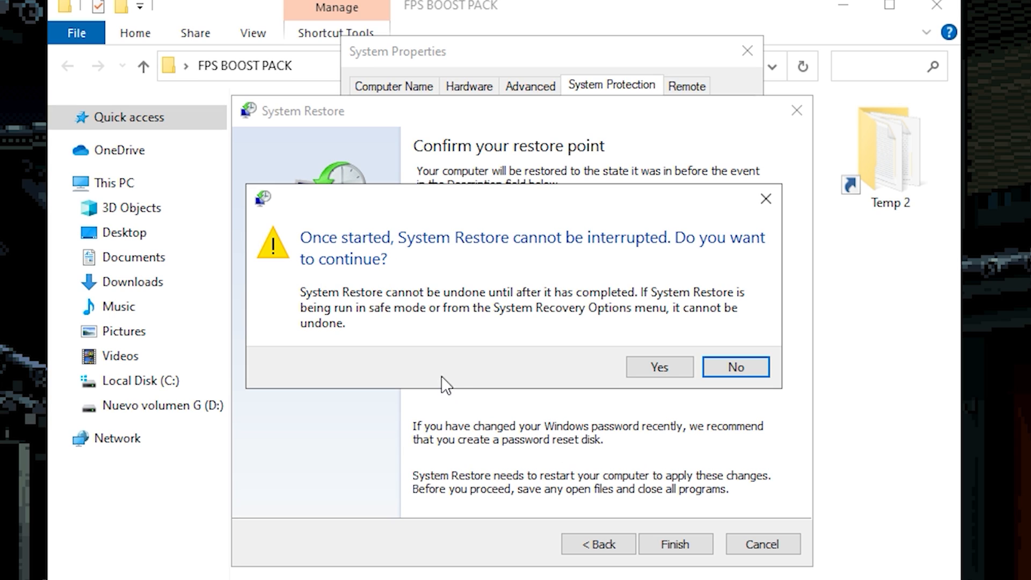
mouse_move(774, 404)
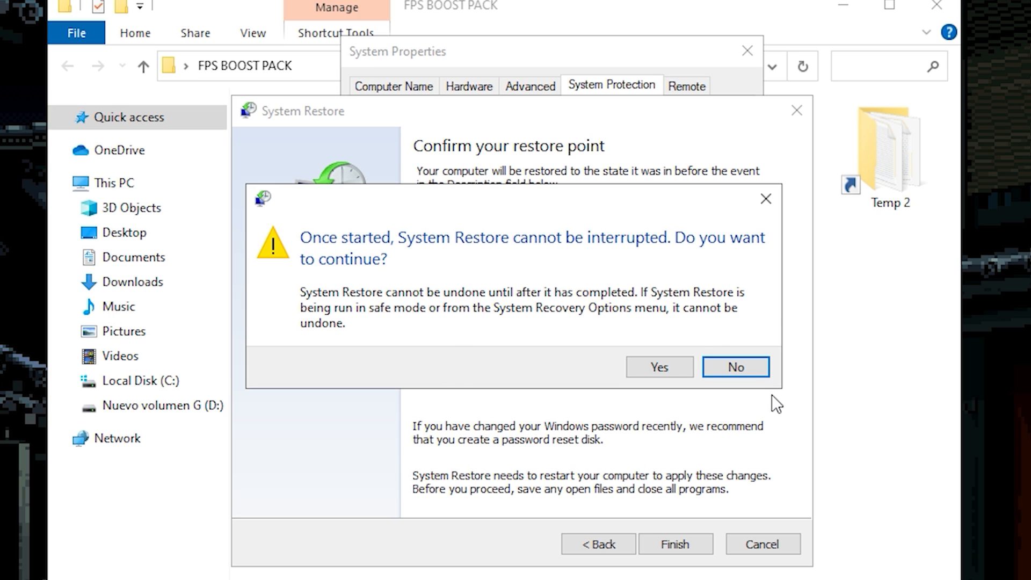
click(736, 368)
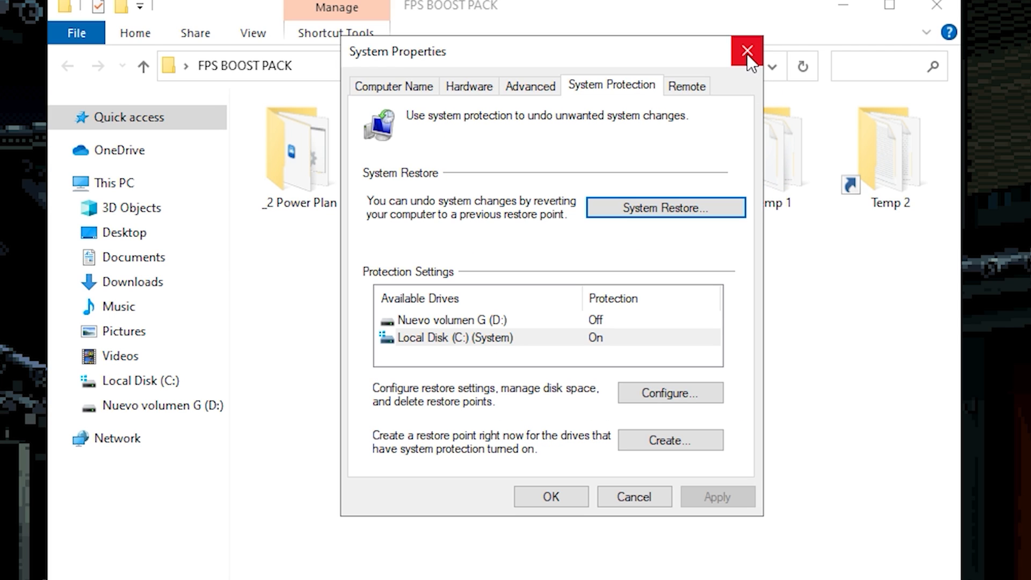
- Close System Properties and browse the Power Plan folder's cleanup script, recovery plans and installer
click(744, 49)
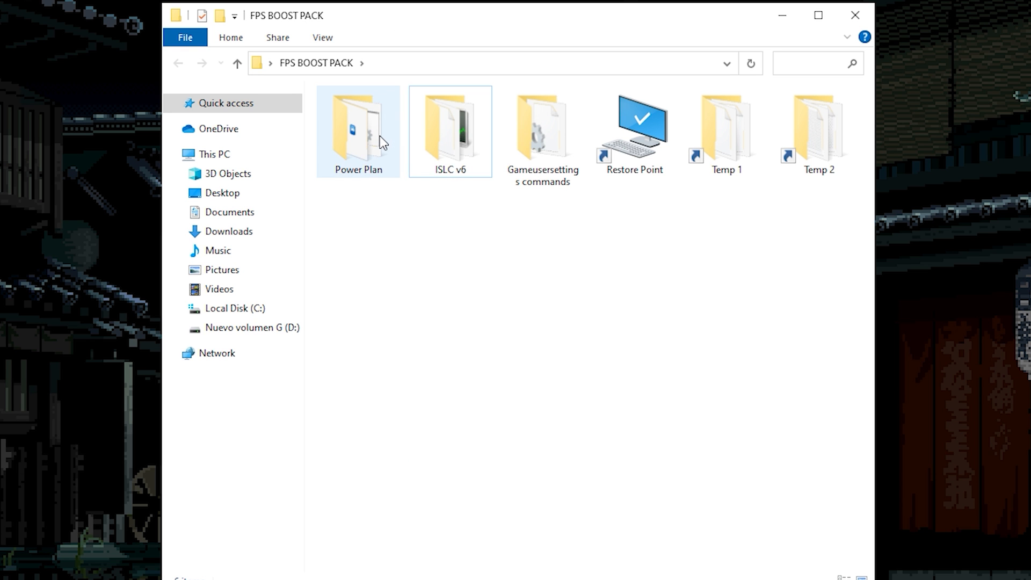
double_click(358, 129)
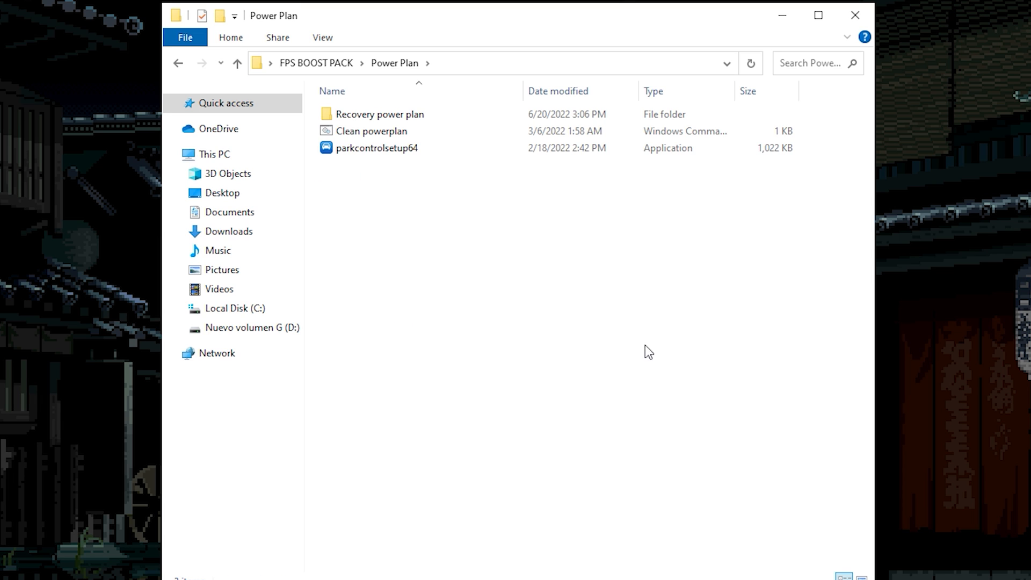
click(377, 114)
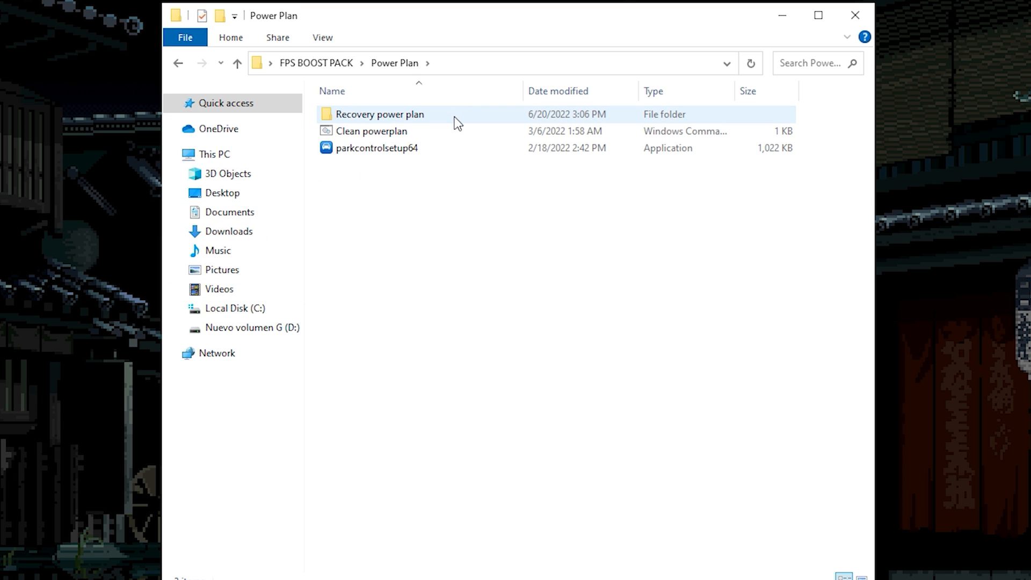
click(370, 131)
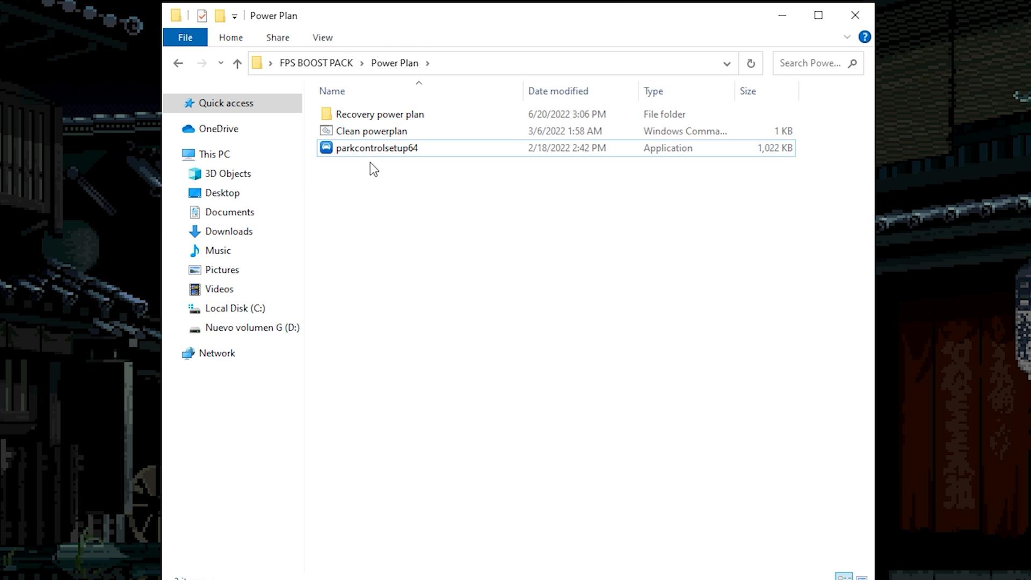
click(378, 148)
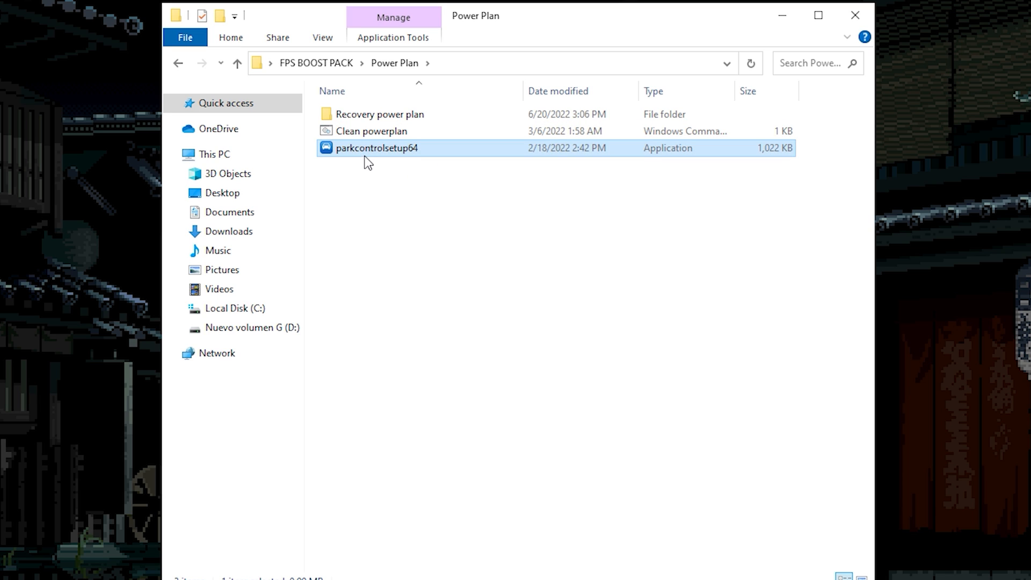
mouse_move(372, 166)
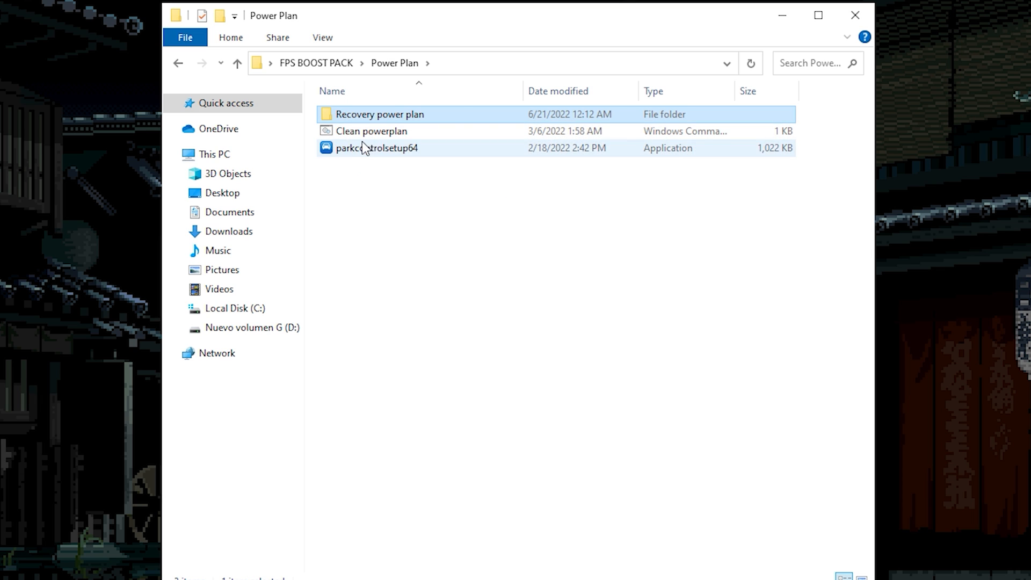
- Run the Clean powerplan script, then return to Power Plan and select parkcontrolsetup64
click(370, 131)
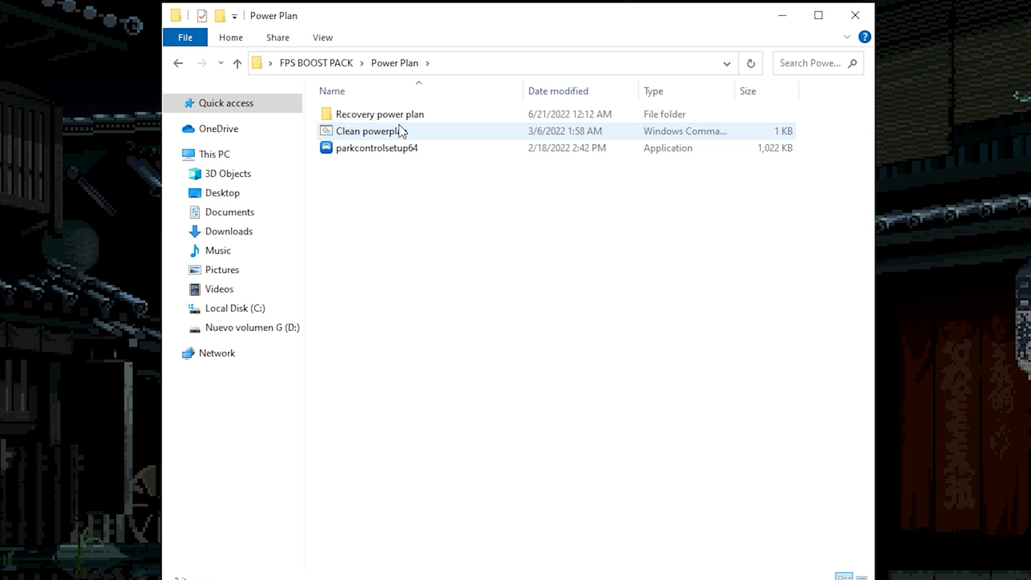
double_click(378, 114)
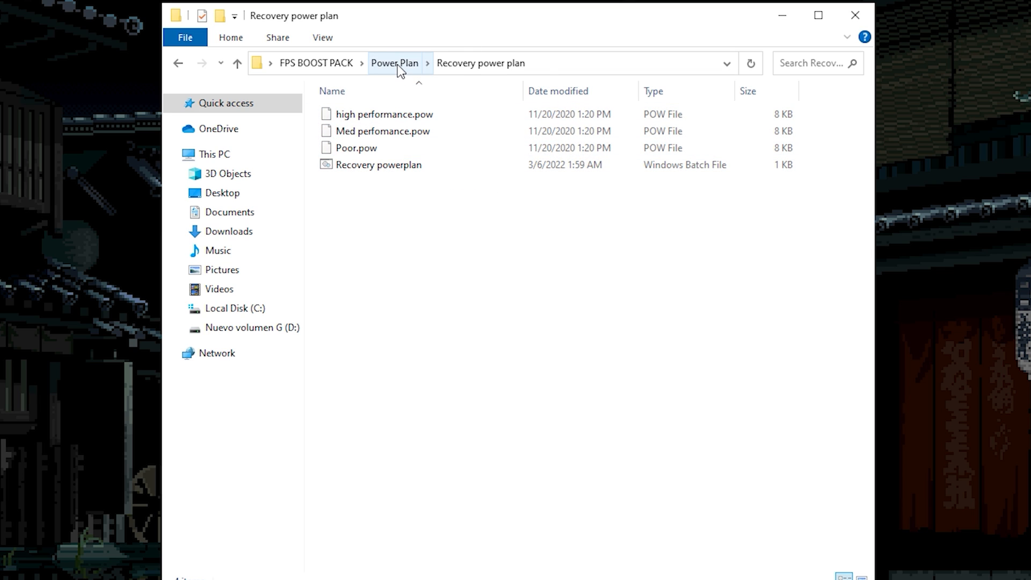
click(396, 62)
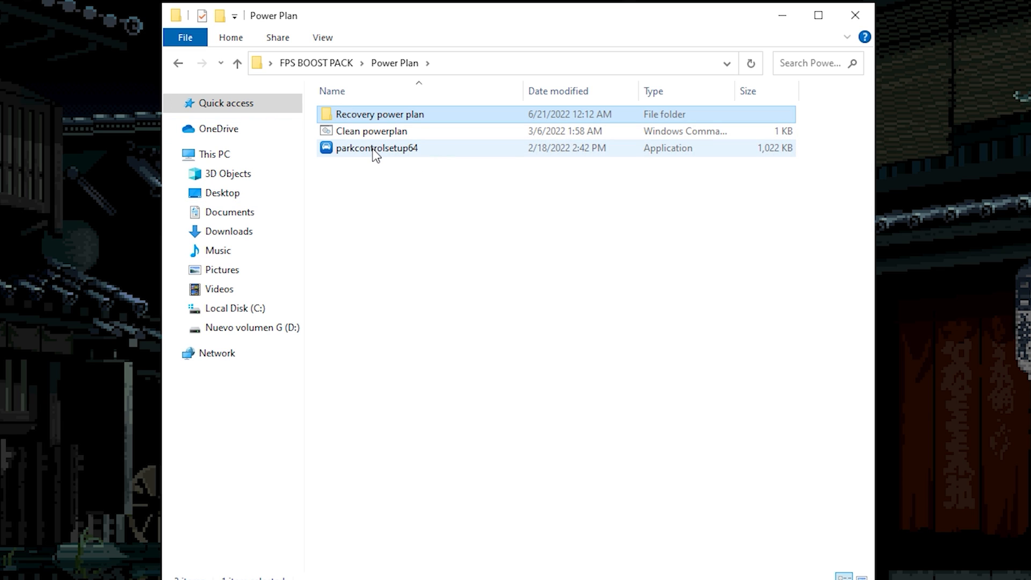
click(376, 148)
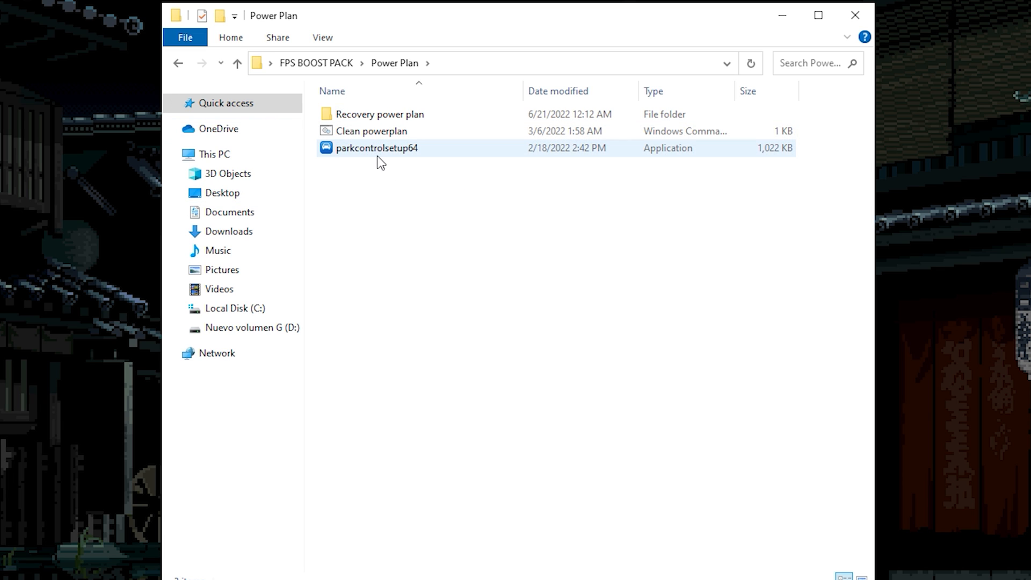
- Launch ParkControl to review High performance, then launch Intelligent standby list cleaner from ISLC v6
double_click(377, 147)
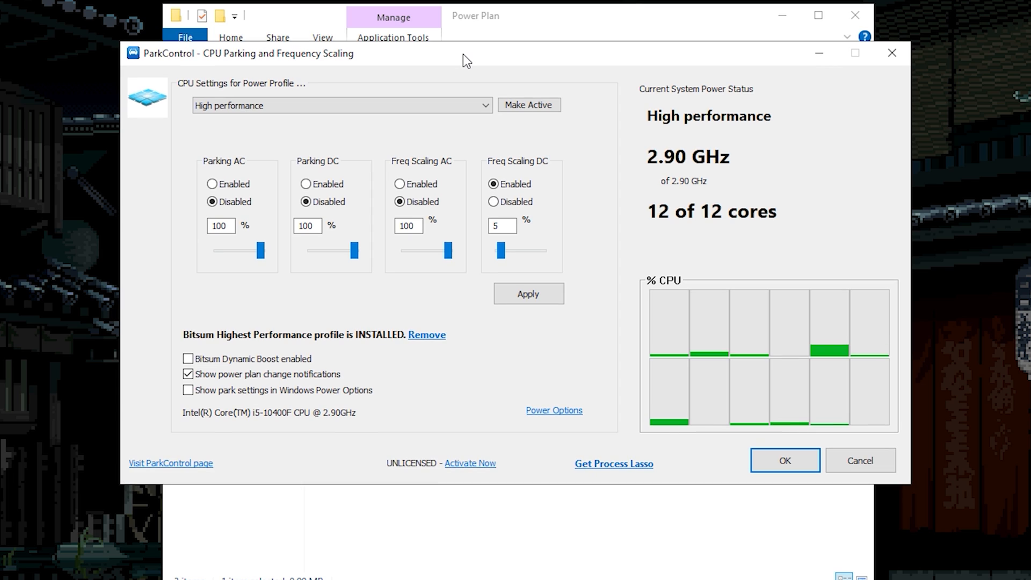
mouse_move(591, 260)
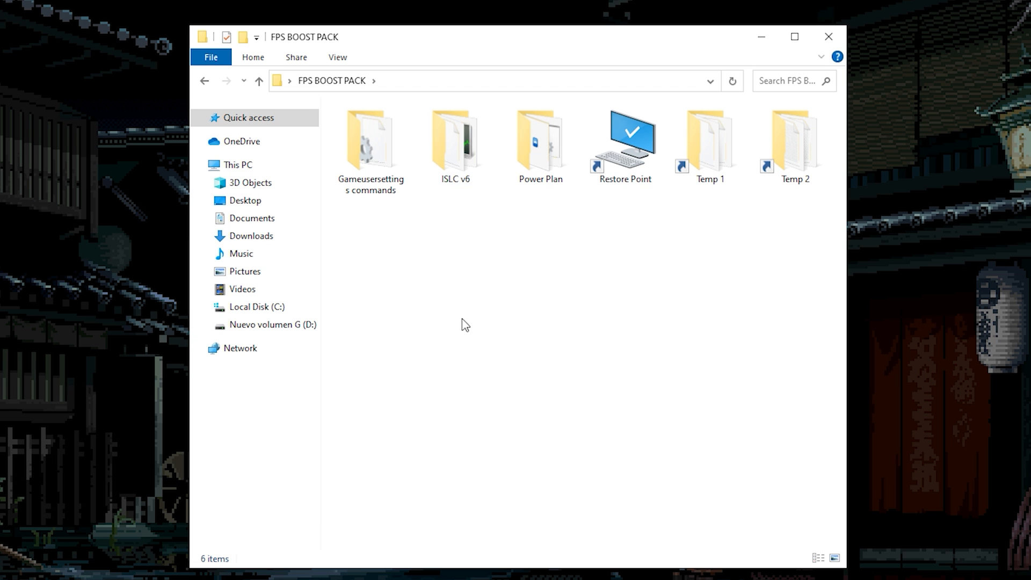
double_click(455, 138)
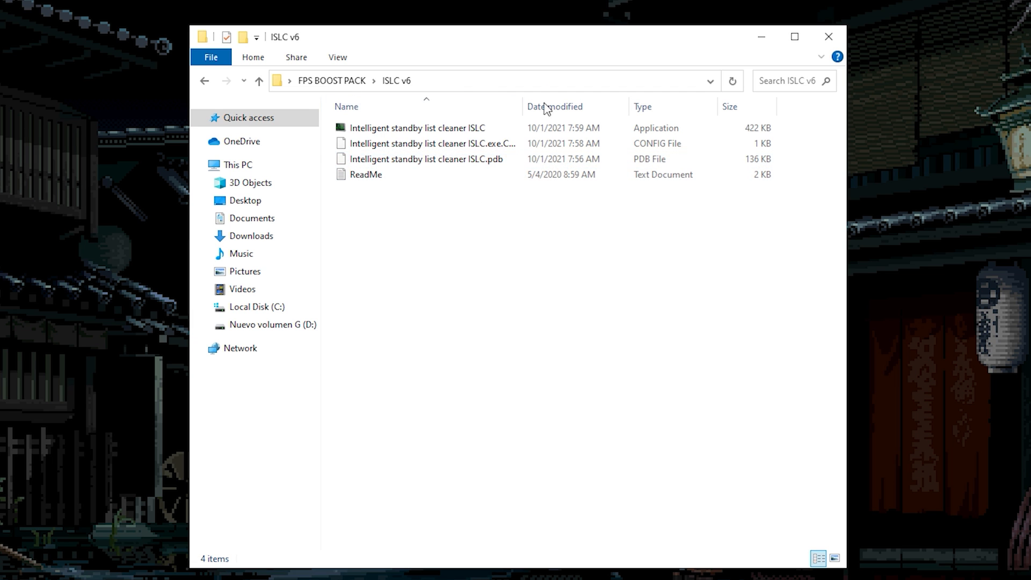
click(406, 128)
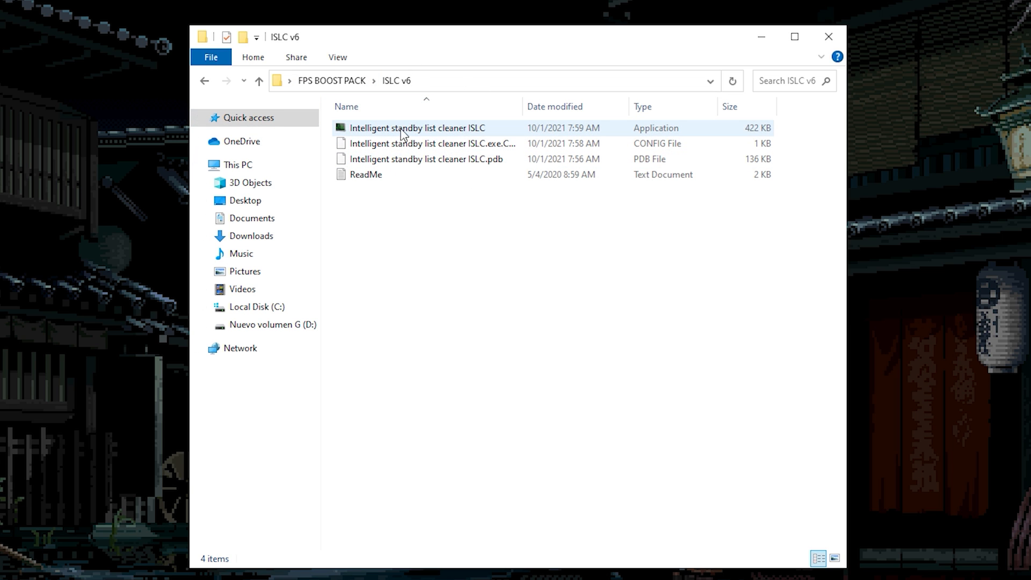
double_click(408, 128)
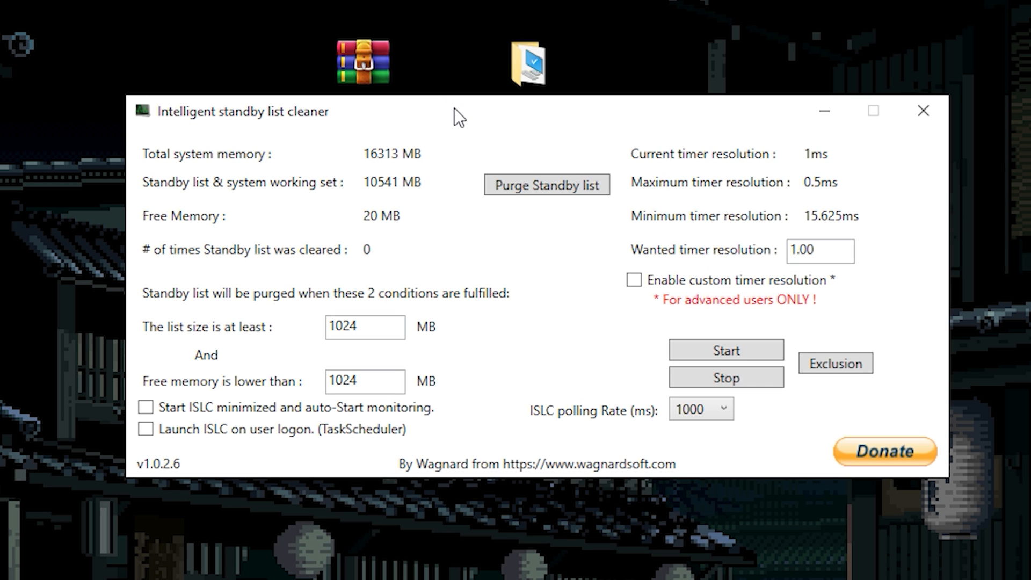
mouse_move(461, 245)
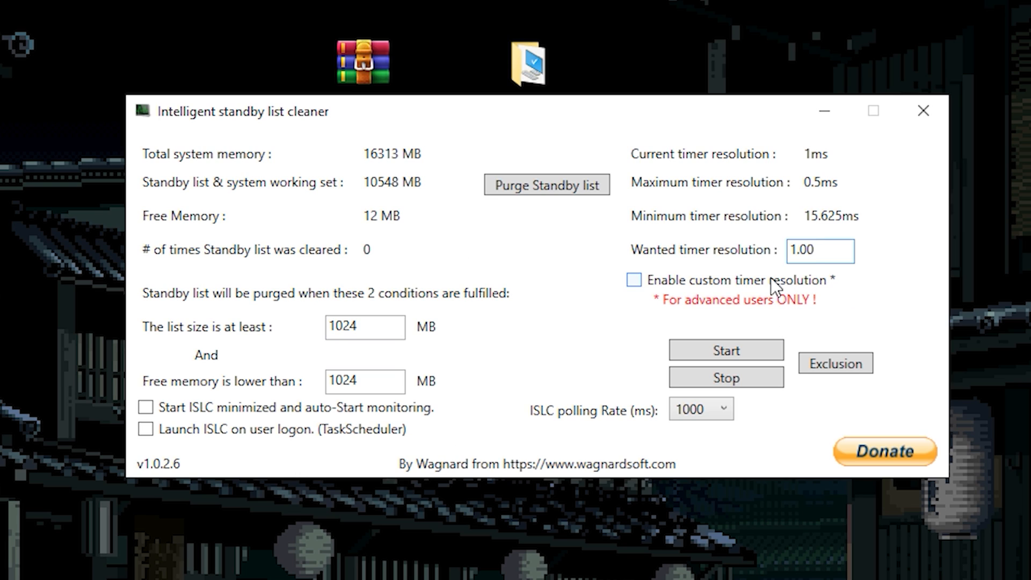
- Enable custom timer resolution at 0.50 ms in ISLC and start monitoring
click(634, 280)
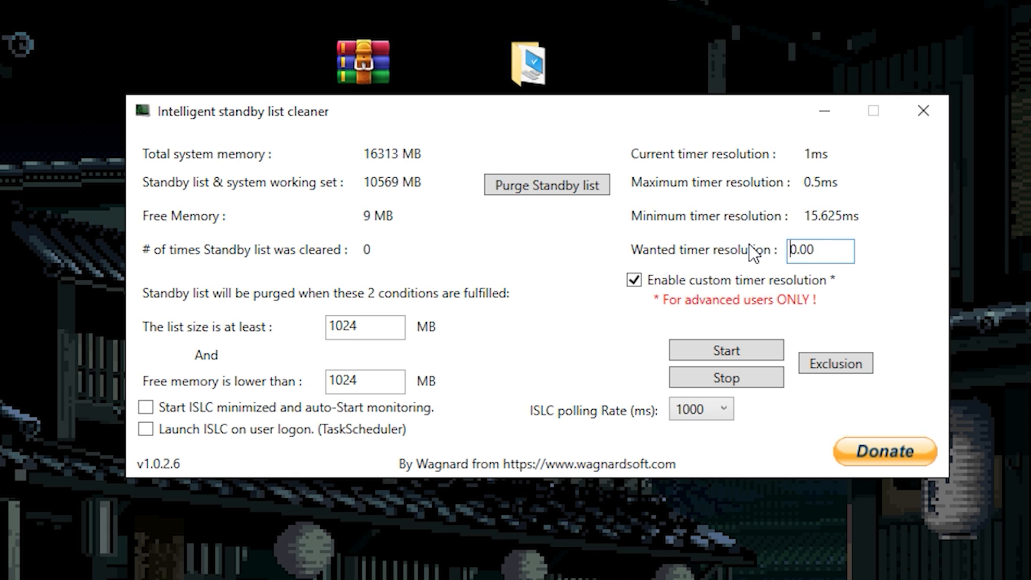
text(0.50)
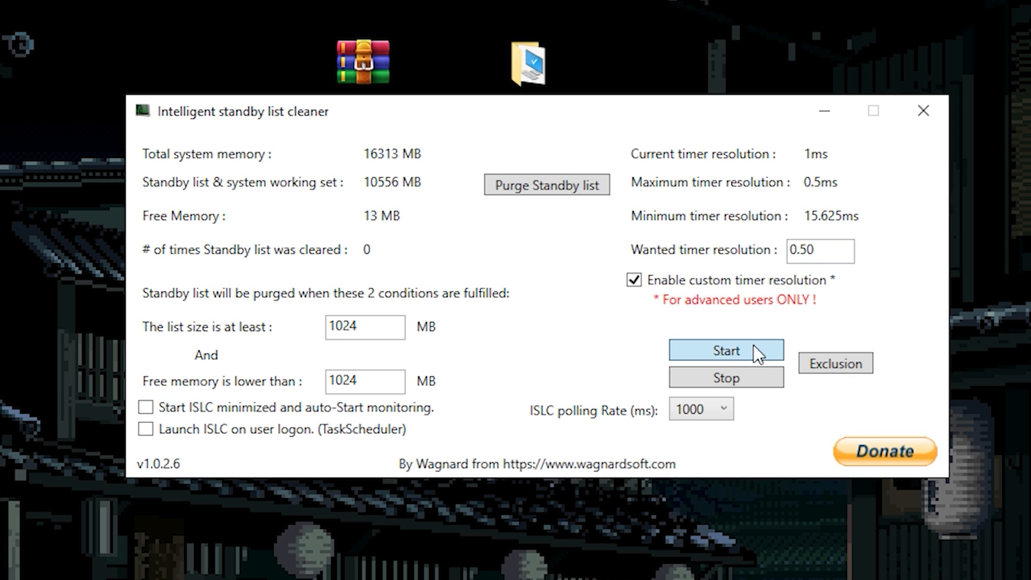
click(726, 350)
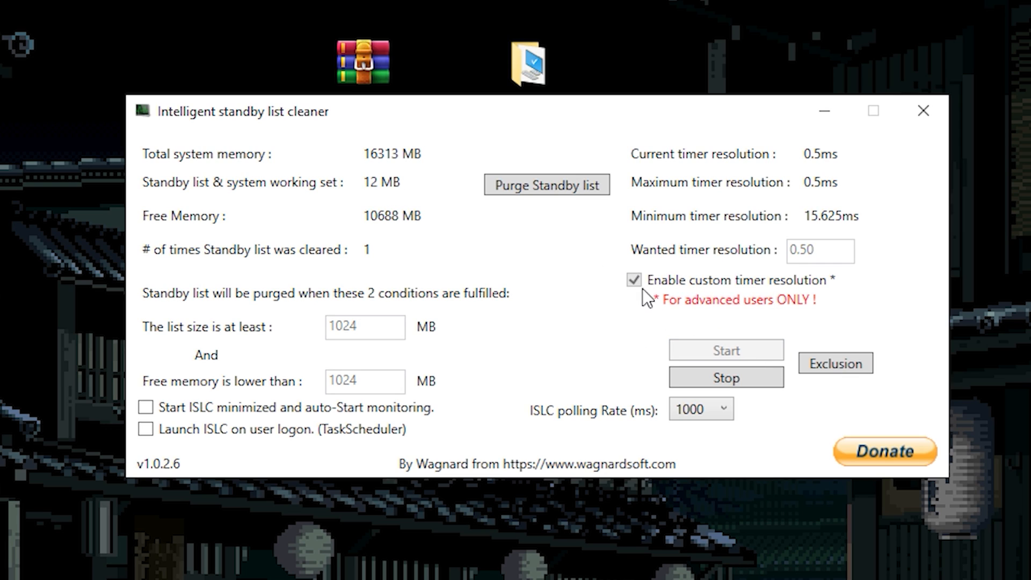
mouse_move(630, 482)
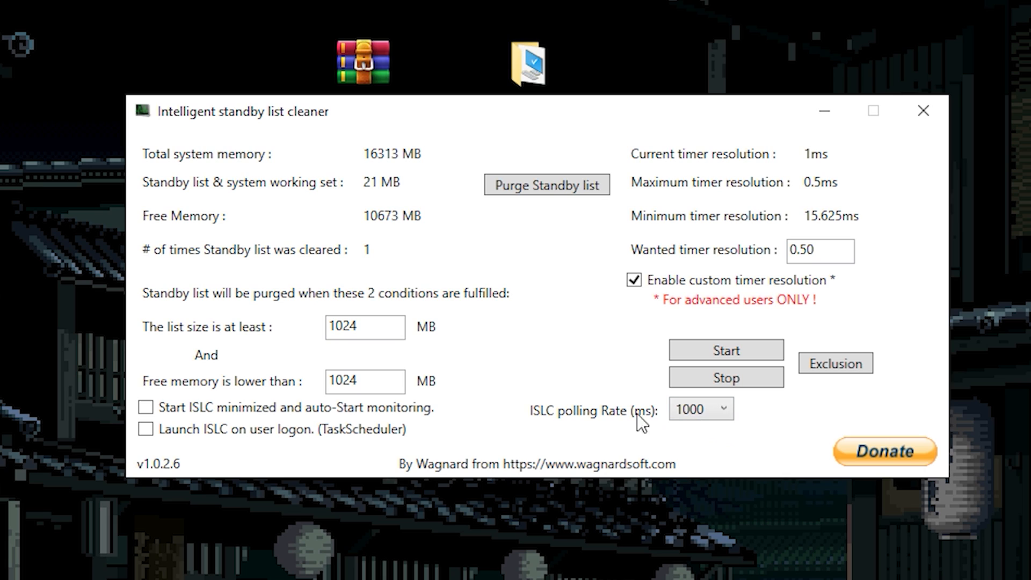
- Keep polling rate at 1000 ms and set ISLC to start minimized with auto-monitoring
click(721, 410)
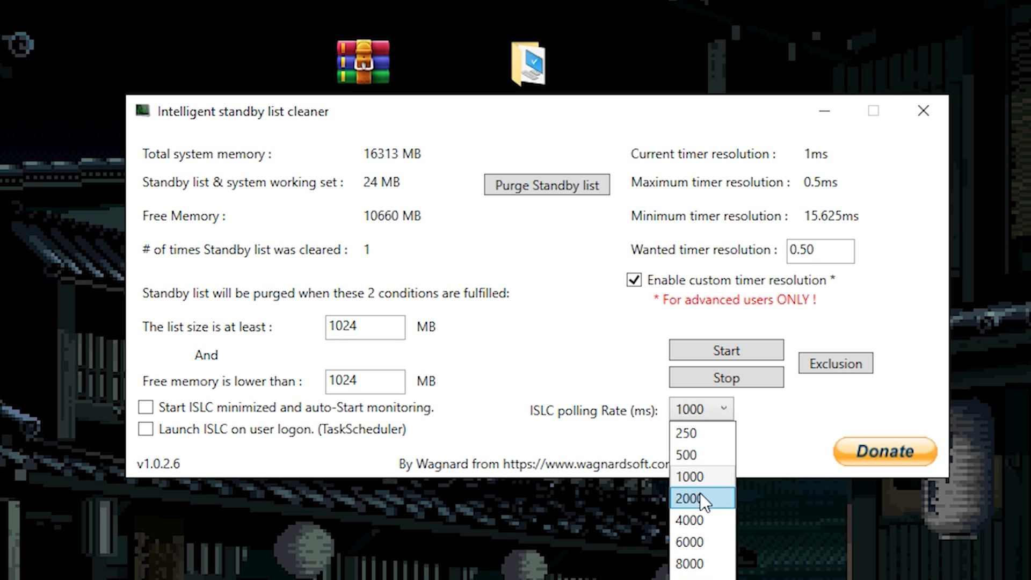
mouse_move(709, 463)
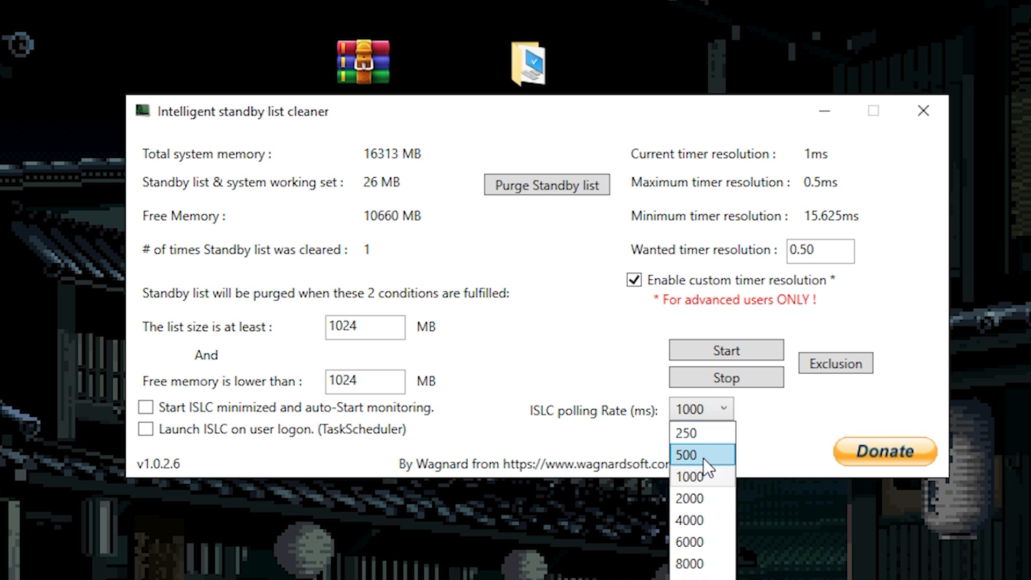
mouse_move(698, 513)
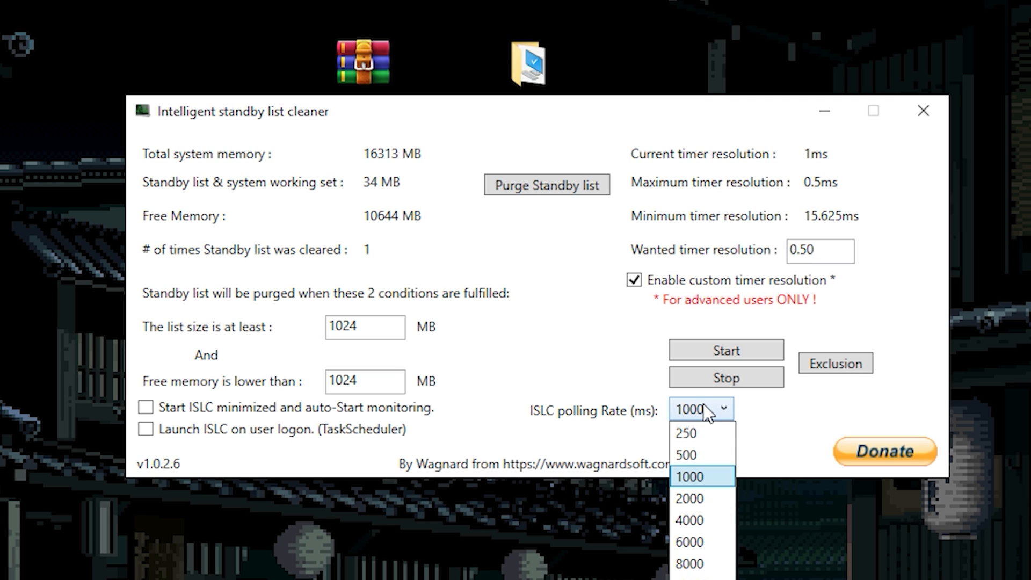
click(691, 476)
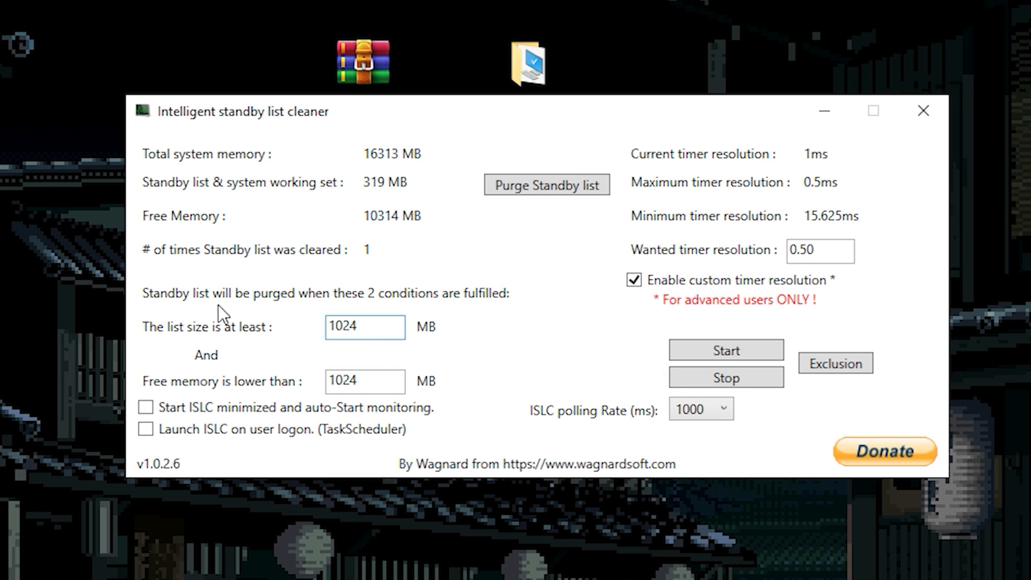
click(365, 327)
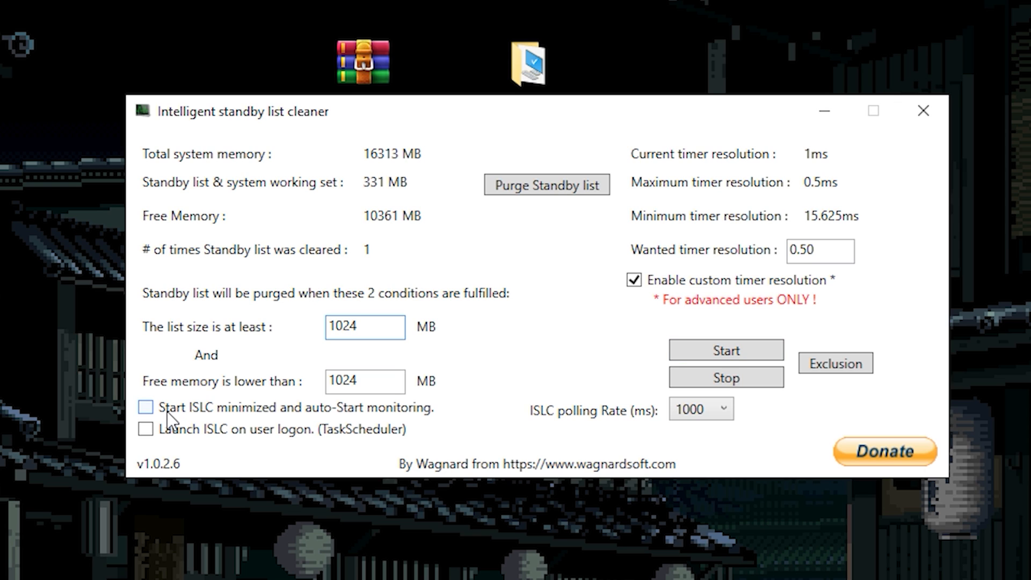
click(146, 407)
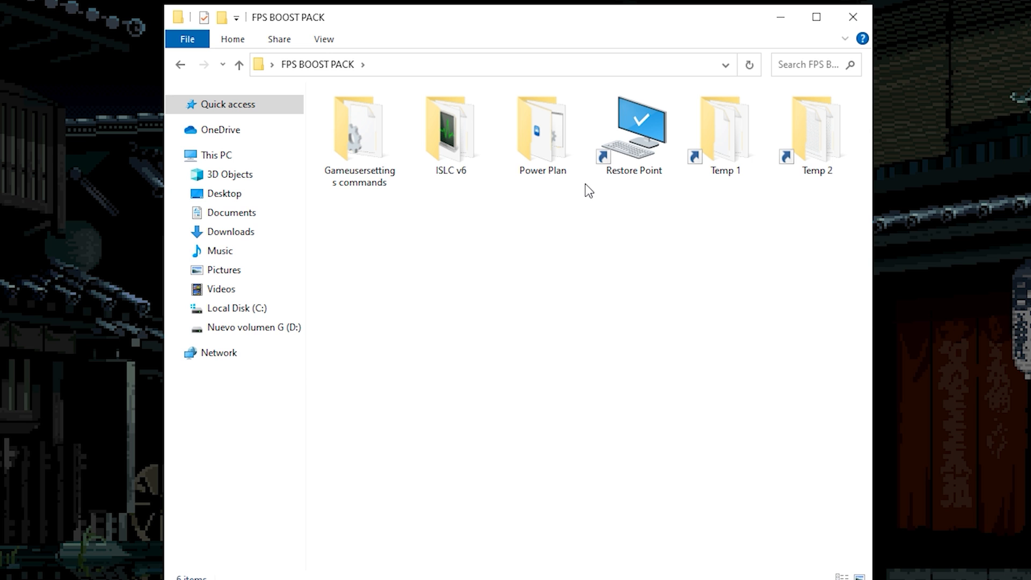
mouse_move(344, 138)
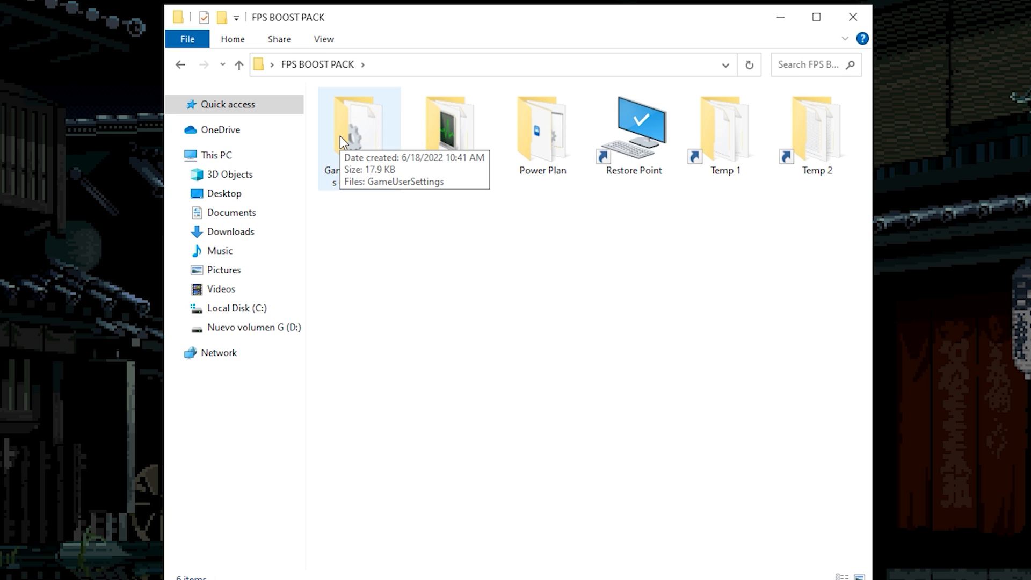
- Open GameUserSettings from the Gameusersettings commands folder in Notepad
double_click(353, 119)
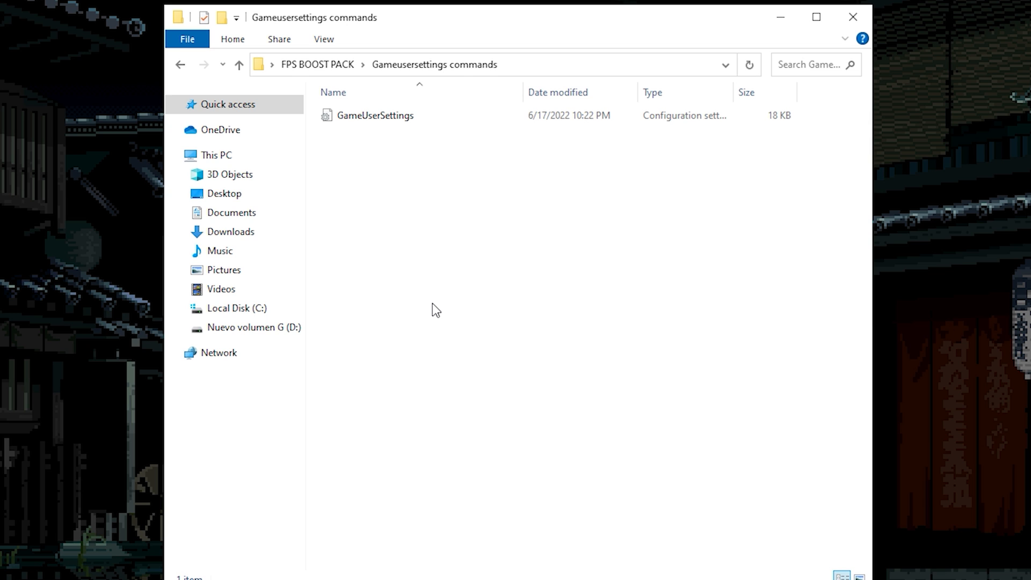
double_click(374, 116)
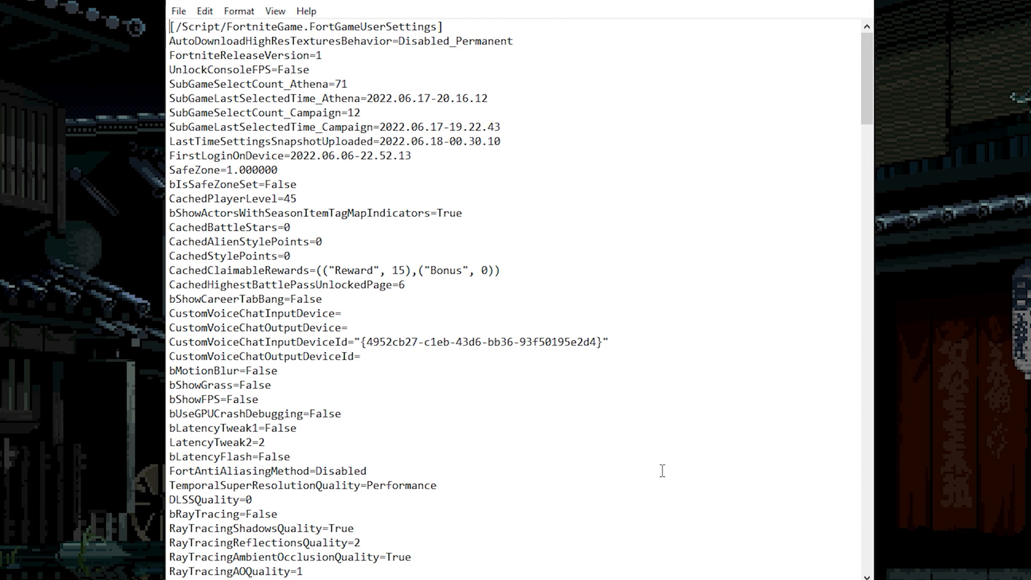
- Scroll to the ResolutionSize lines in GameUserSettings and begin editing the resolution values
scroll(down, 3)
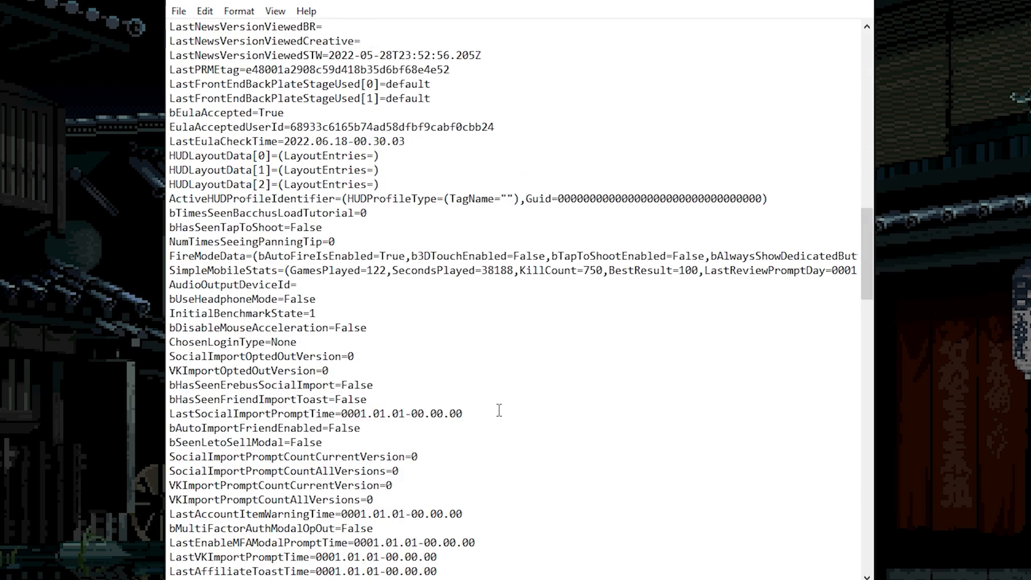
scroll(down, 3)
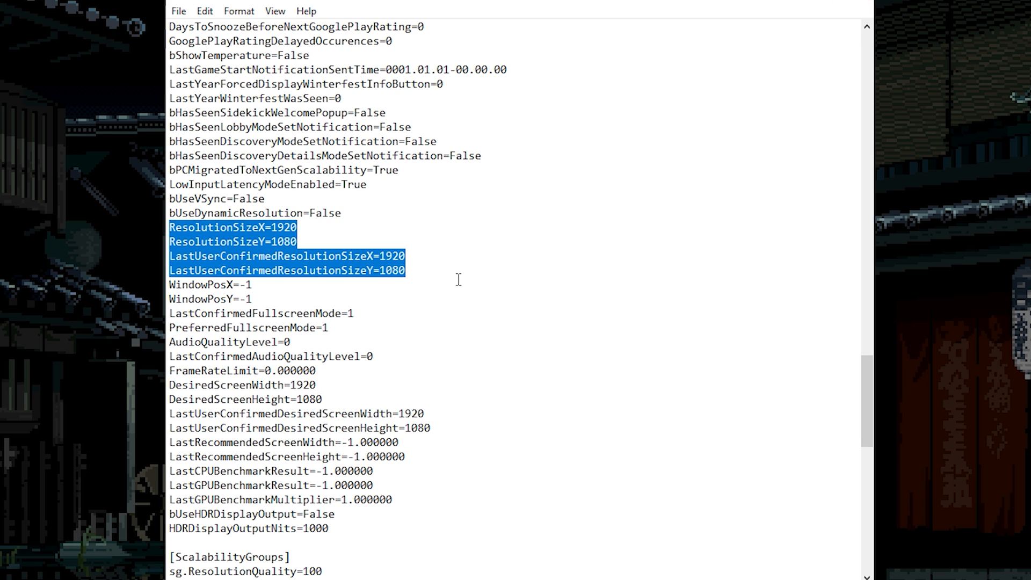
click(181, 11)
text(APPDATA)
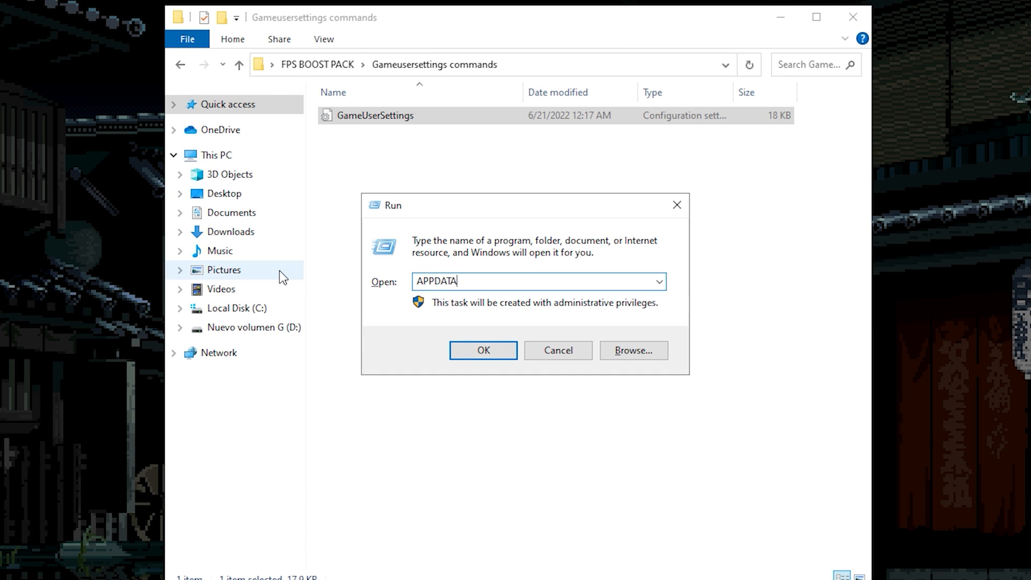
- Paste the boost pack's GameUserSettings into Local > FortniteGame > Saved > Config > WindowsClient, replacing the existing file
click(483, 350)
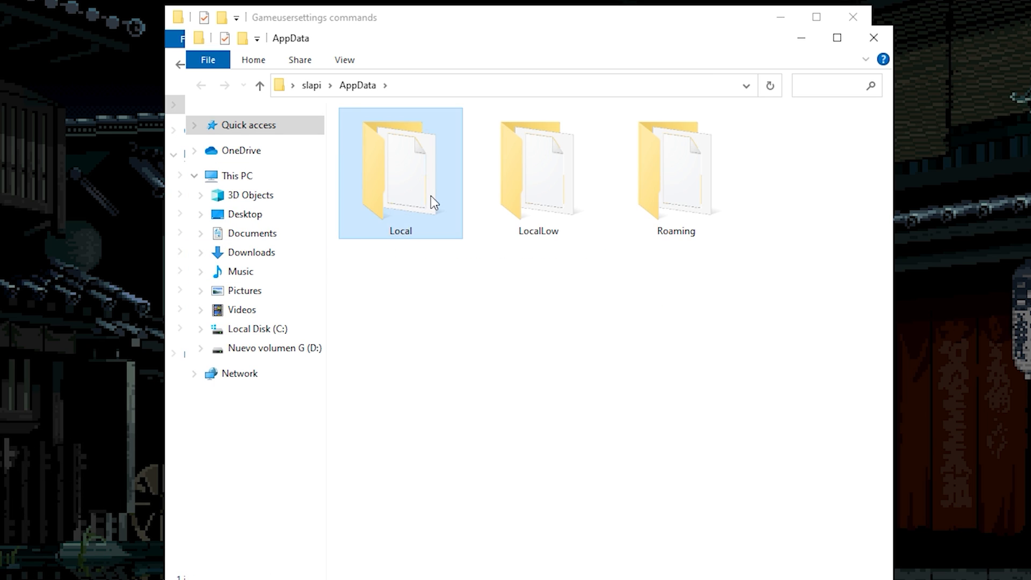
double_click(400, 171)
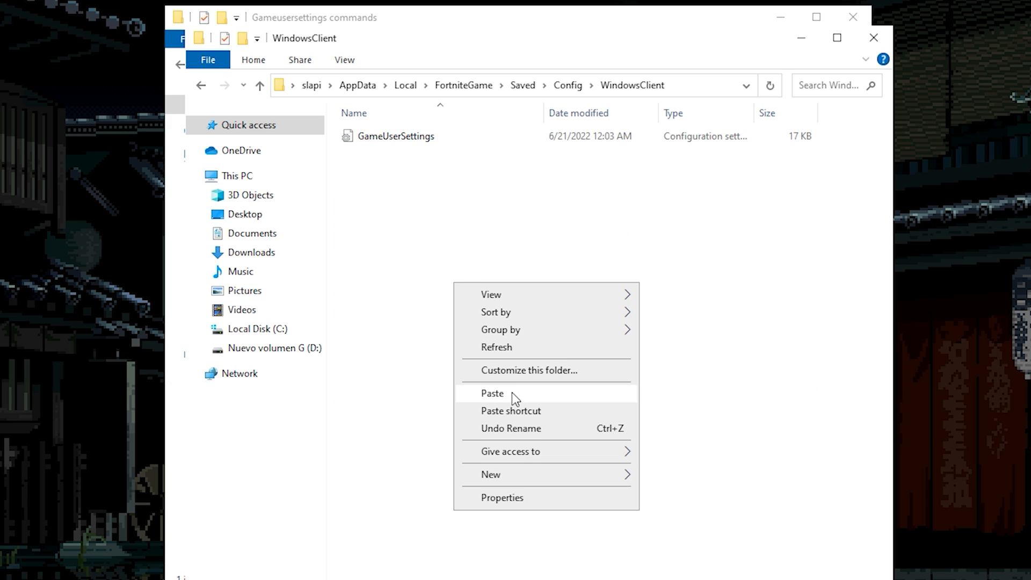
click(488, 394)
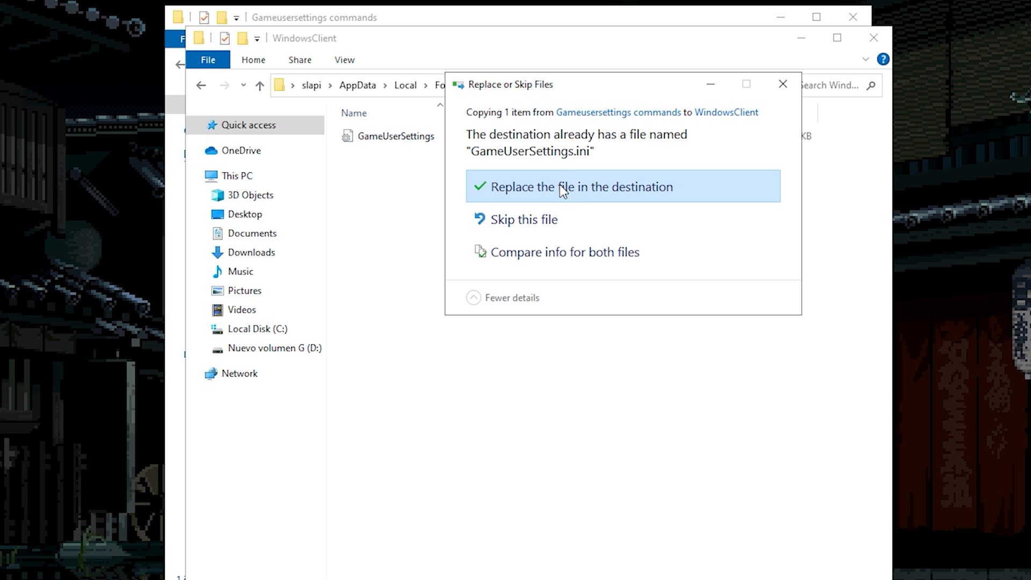
click(561, 187)
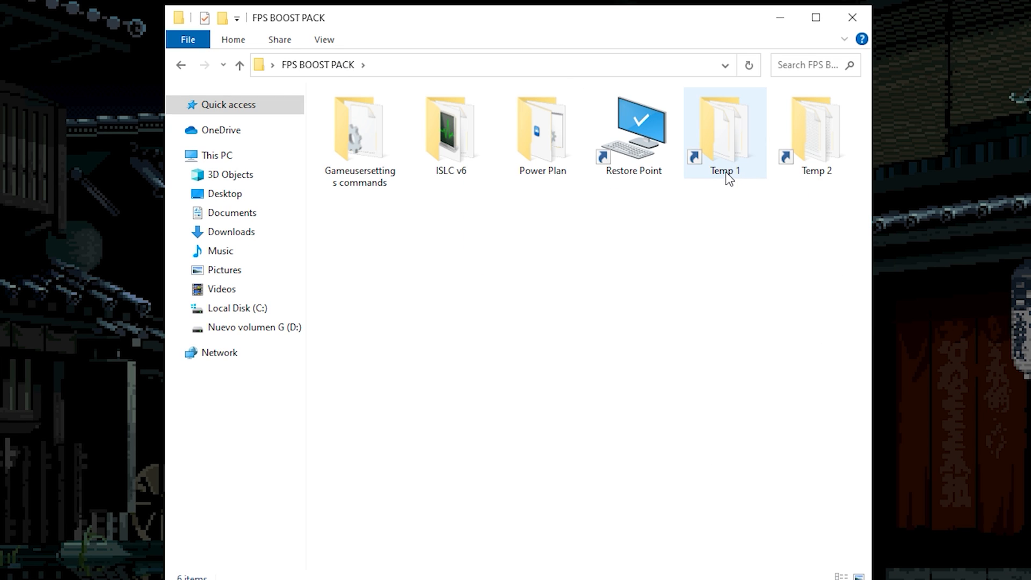
- Empty the local Temp folder via the Temp 1 shortcut, deleting all 253 selected items
double_click(724, 129)
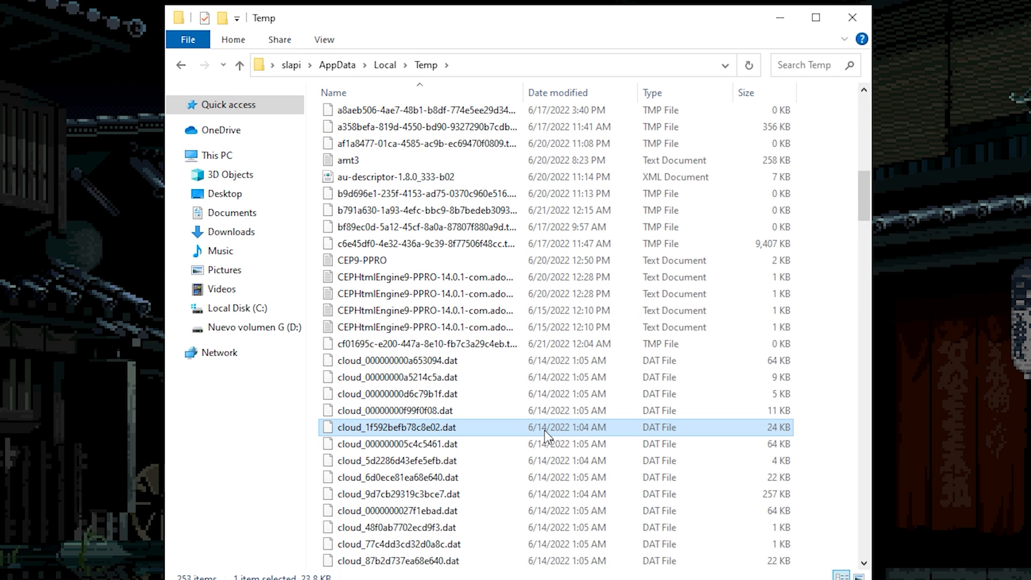
mouse_move(540, 451)
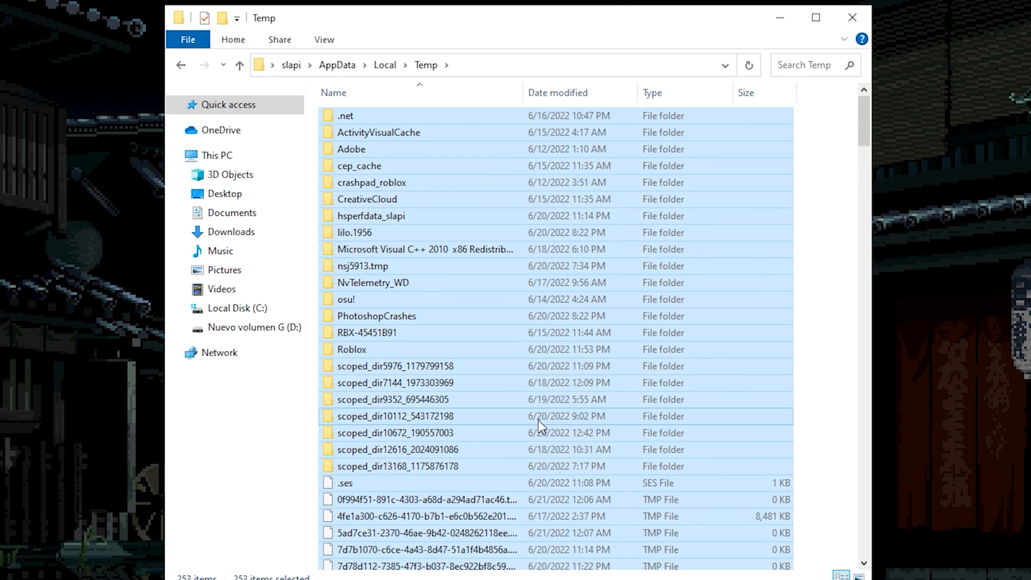
mouse_move(484, 348)
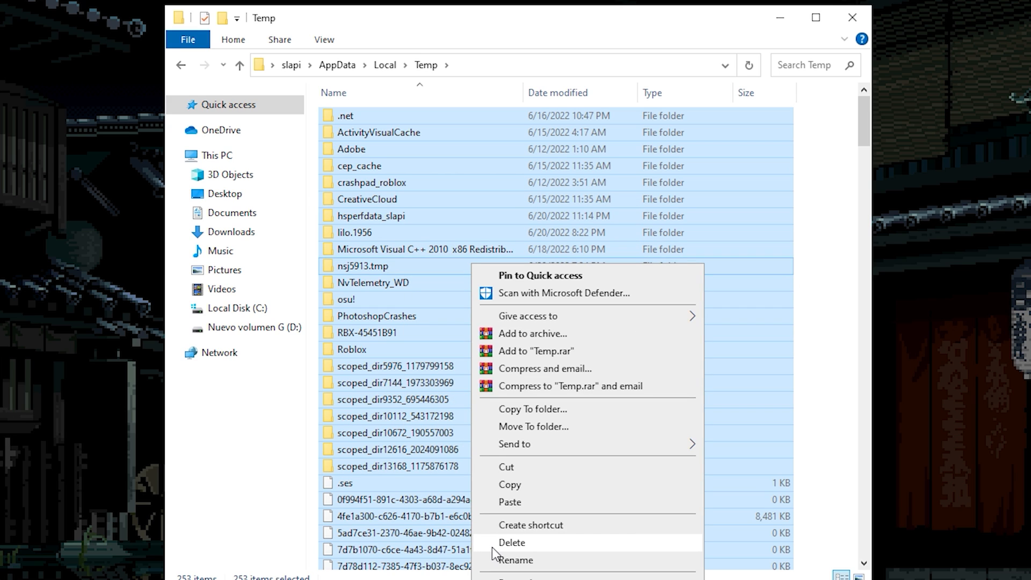
click(513, 542)
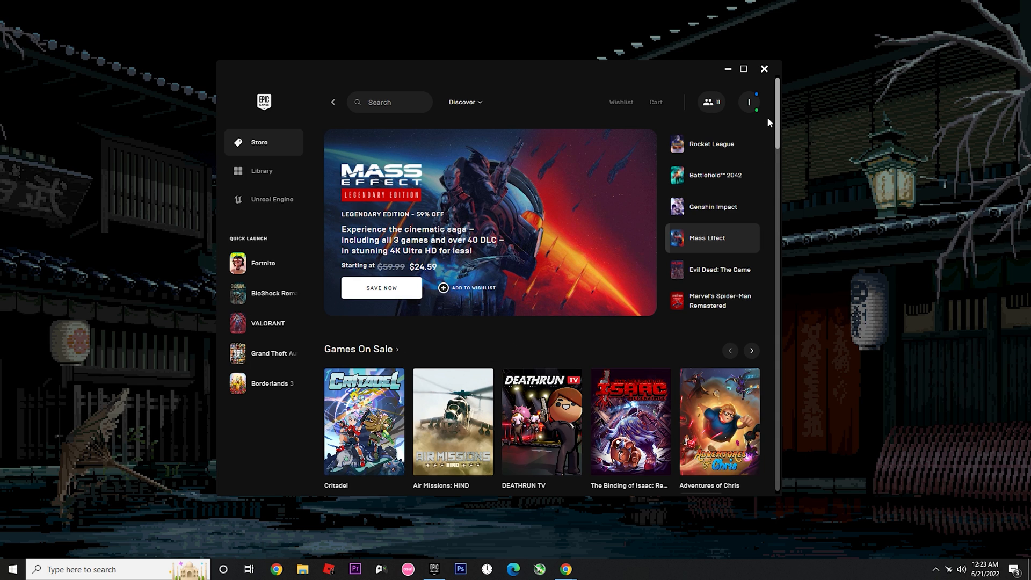
- Reach the launcher's Settings page from the profile menu, retrying after a return to the store
click(750, 101)
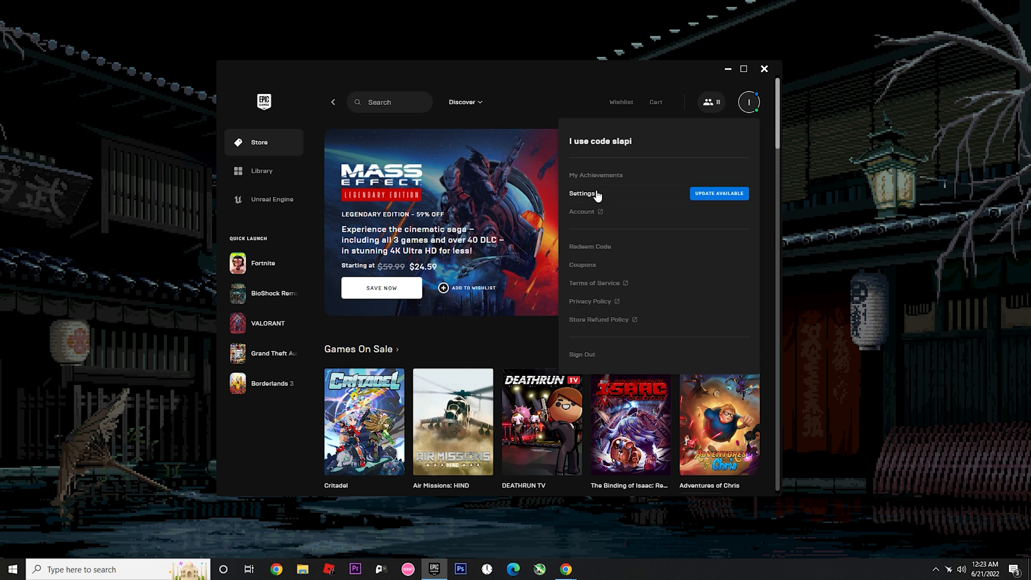
click(582, 193)
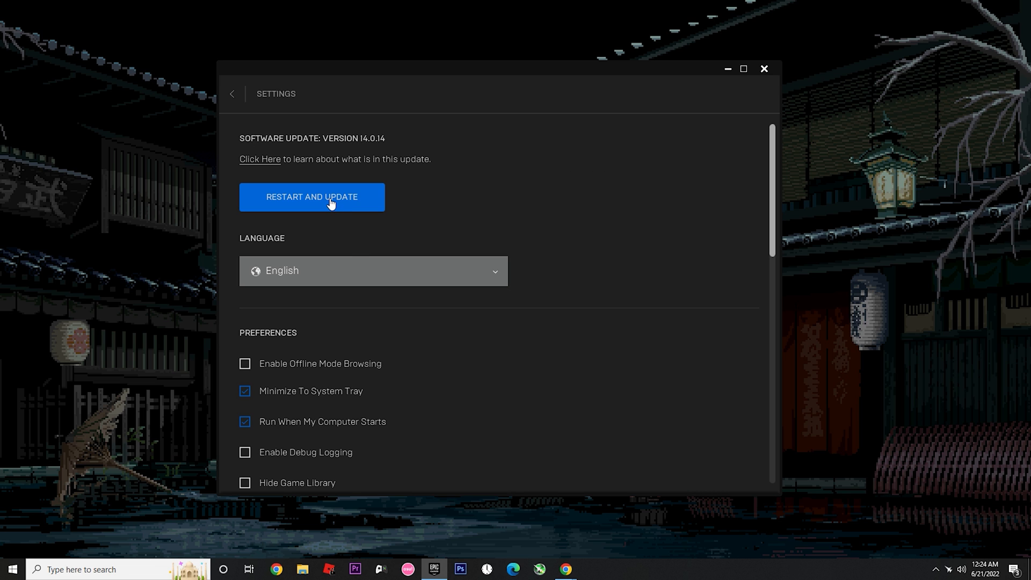
click(233, 93)
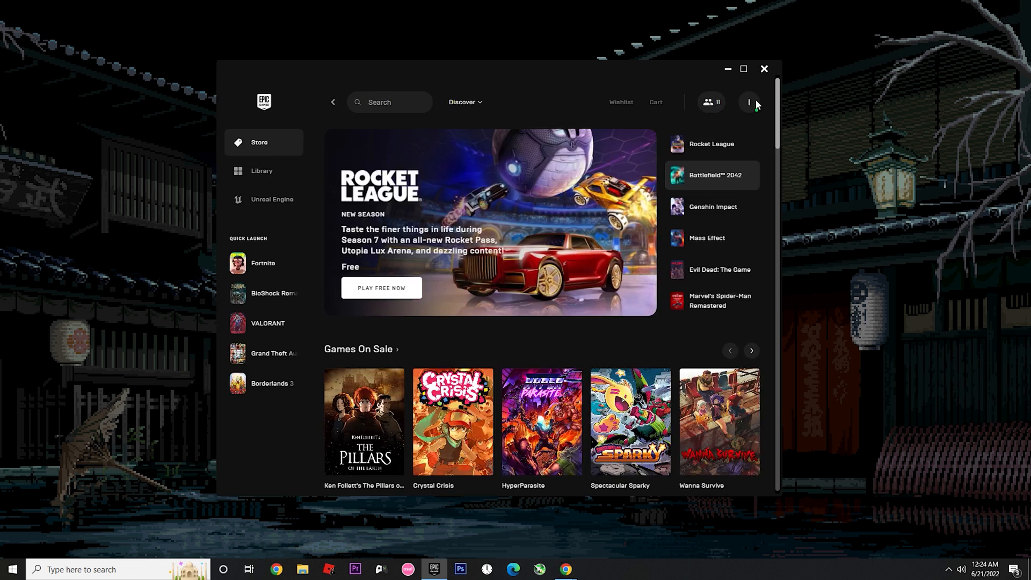
click(750, 101)
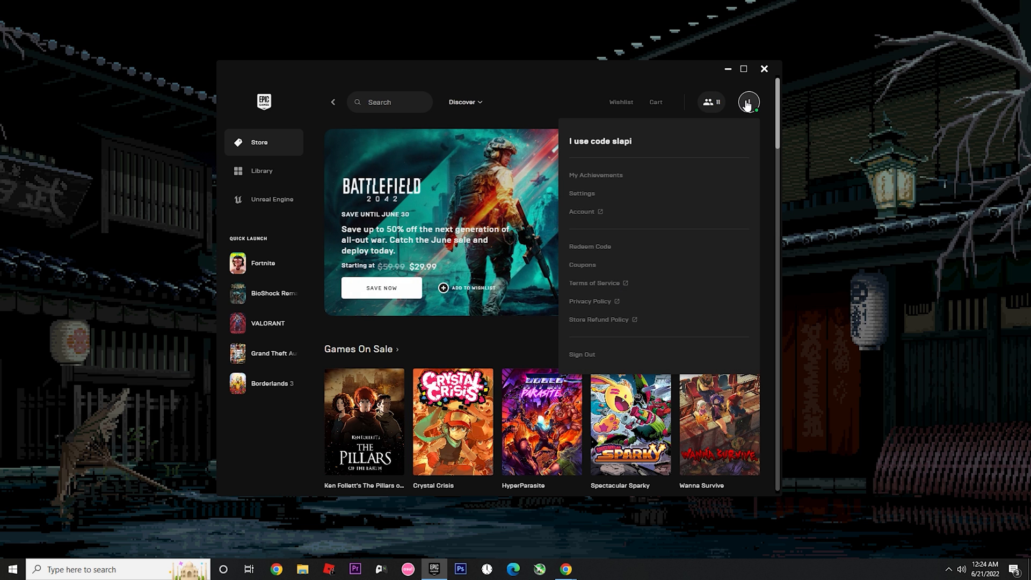
click(581, 194)
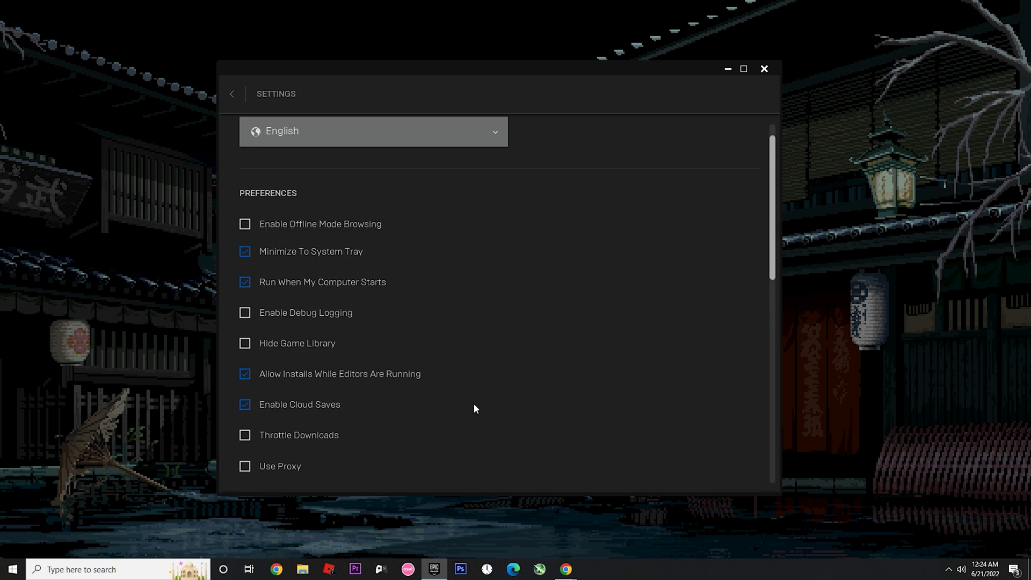
- Under Manage Games, give Fortnite the additional command line argument -USEALLAVAILABLECORES and return to the Store
scroll(down, 3)
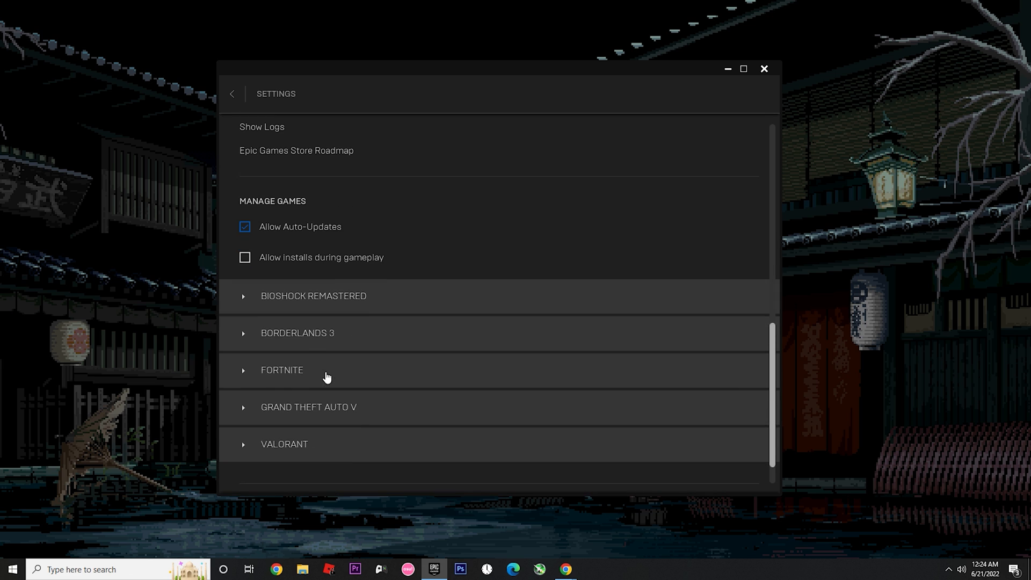
mouse_move(302, 386)
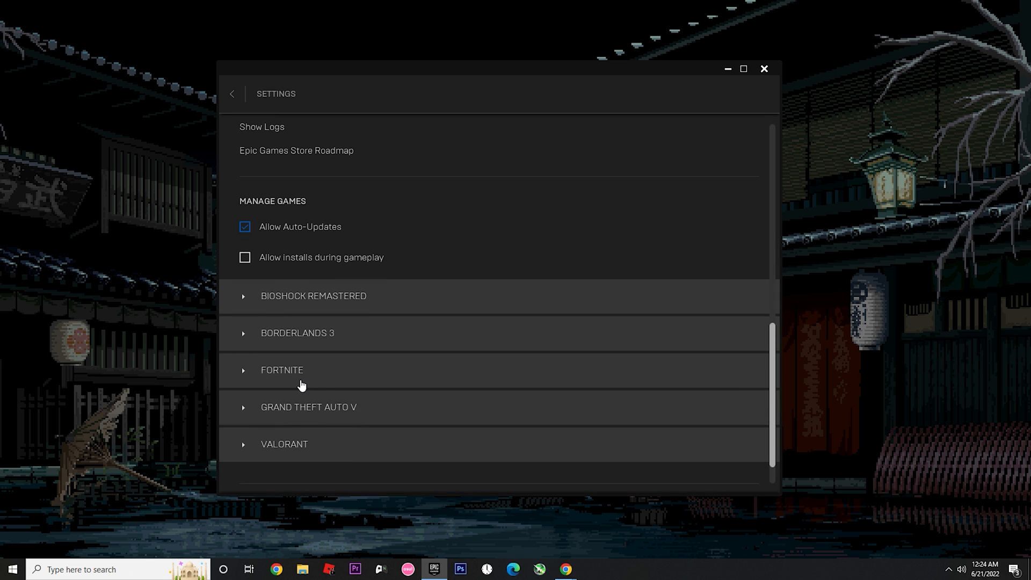
click(282, 370)
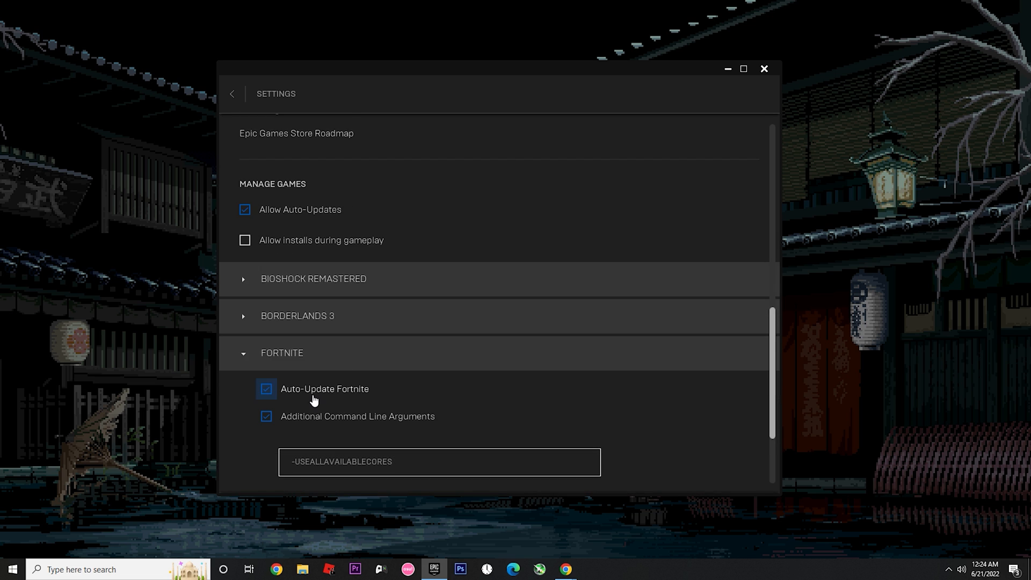
scroll(down, 3)
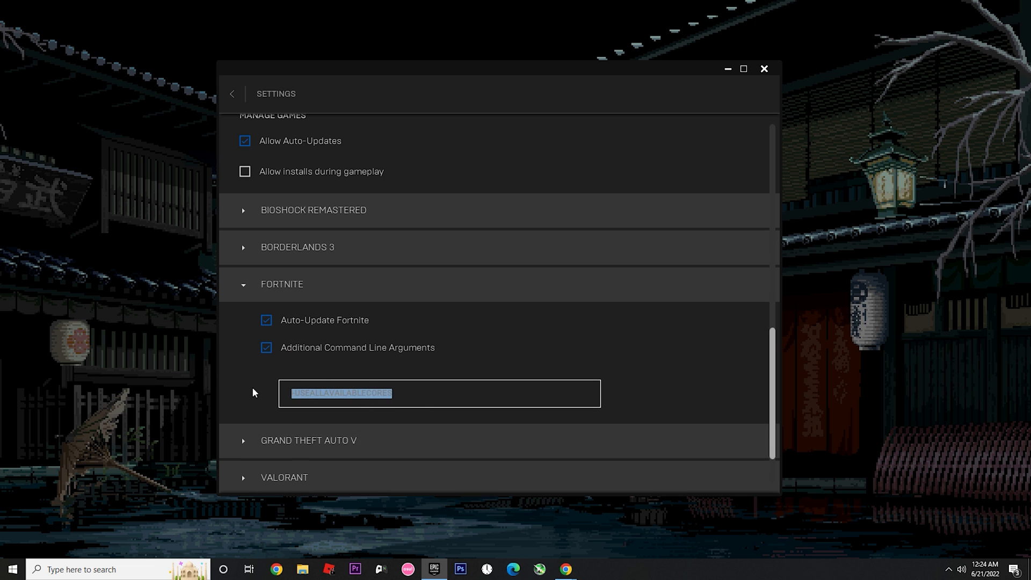
click(439, 394)
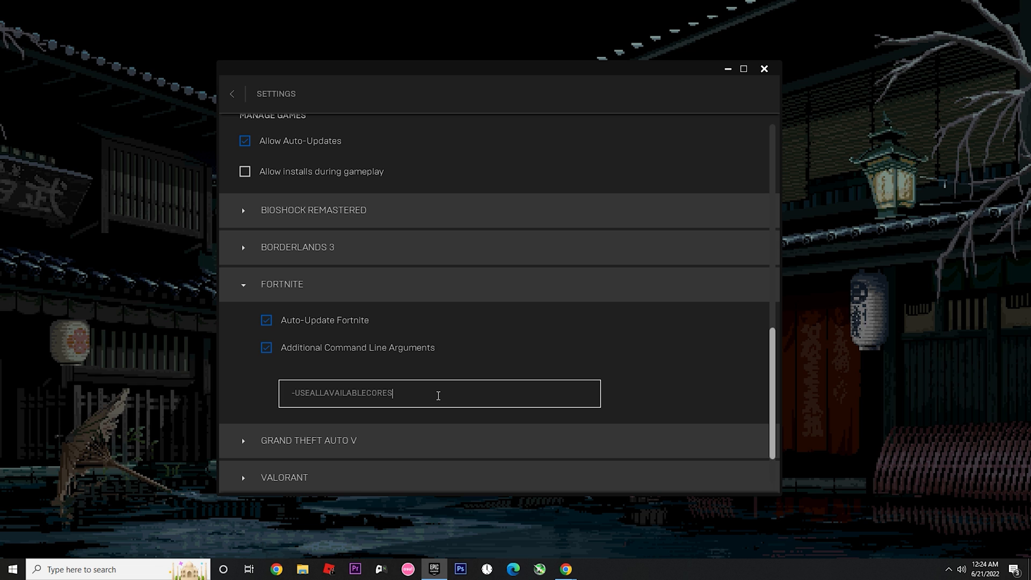
mouse_move(447, 396)
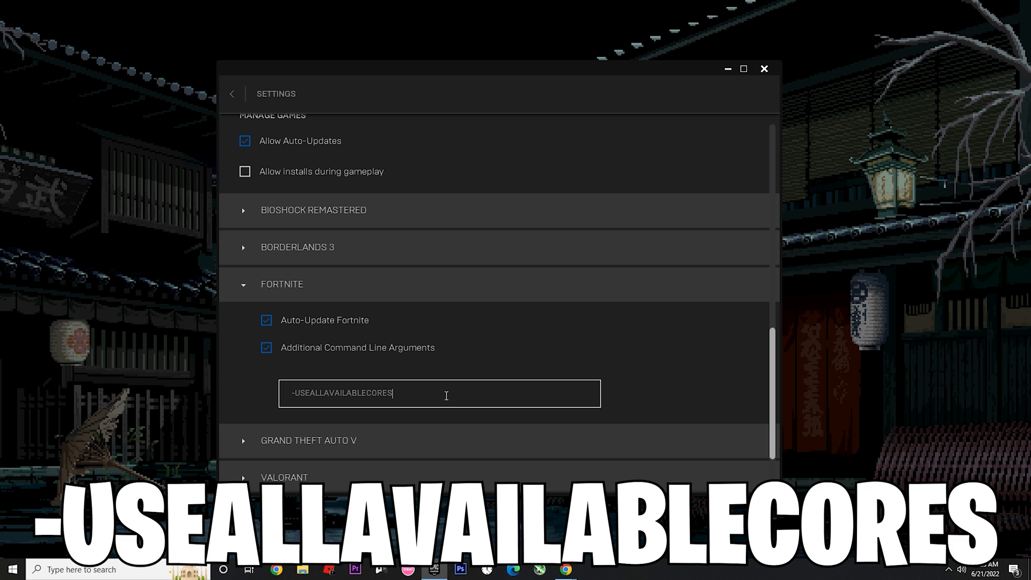
click(233, 94)
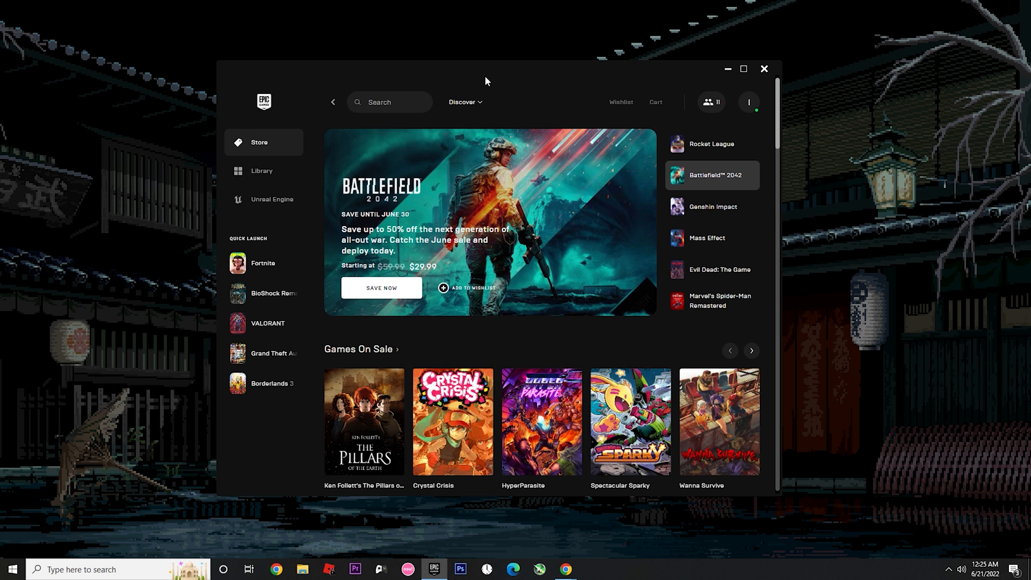
- Start Fortnite from Quick Launch so it runs in-game with the FPS overlay
click(712, 207)
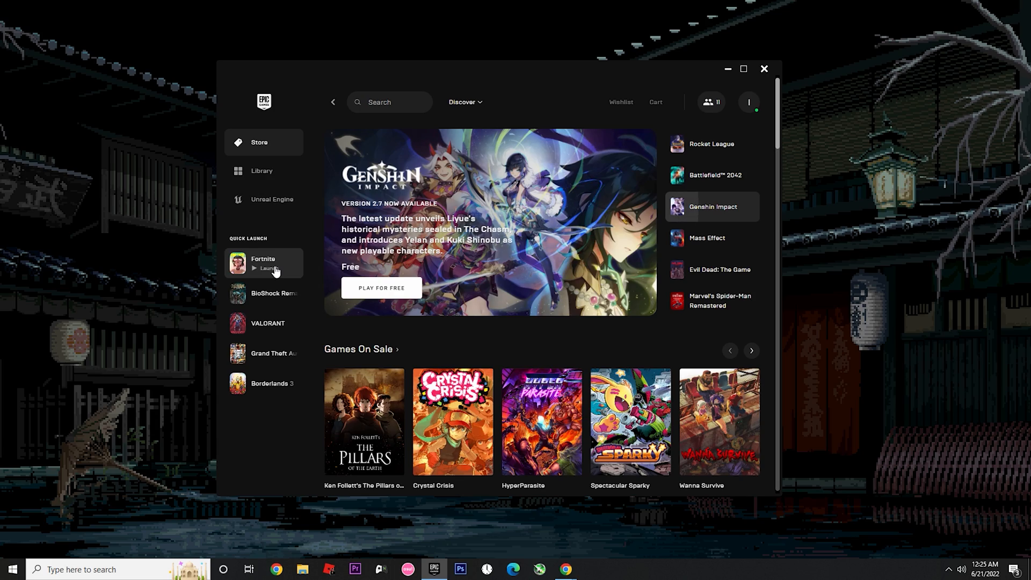
click(266, 269)
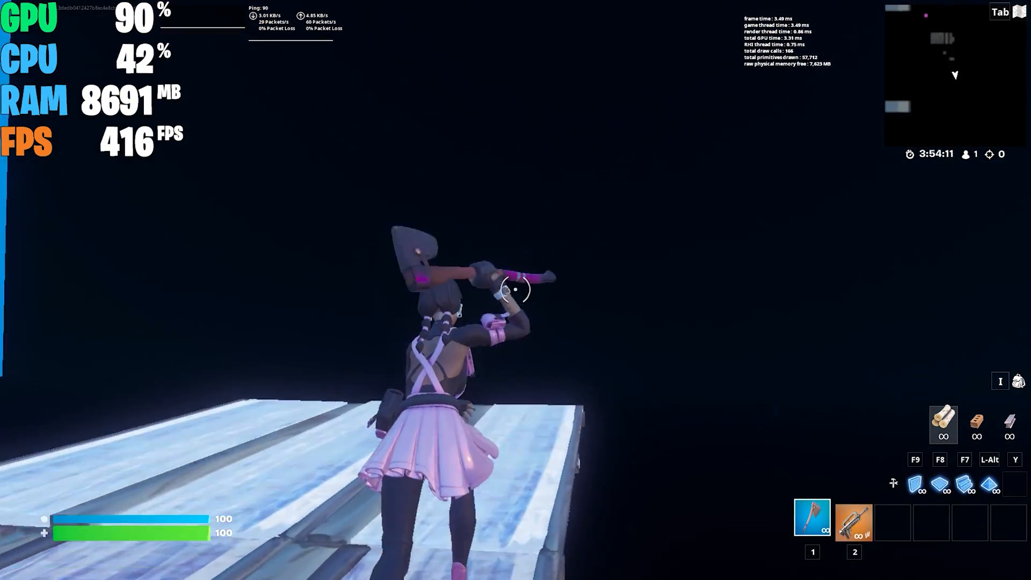